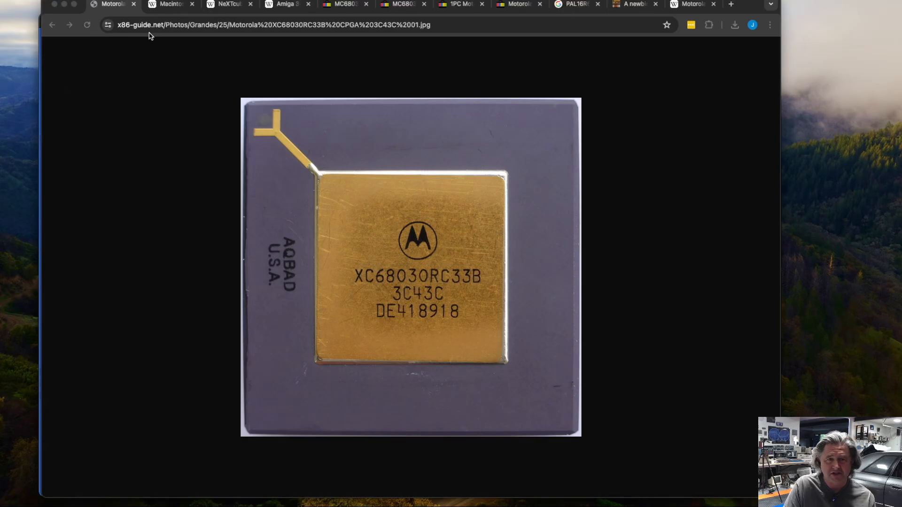
Step: Switch from the MC68030 chip photo to the Macintosh IIfx photo tab
click(170, 4)
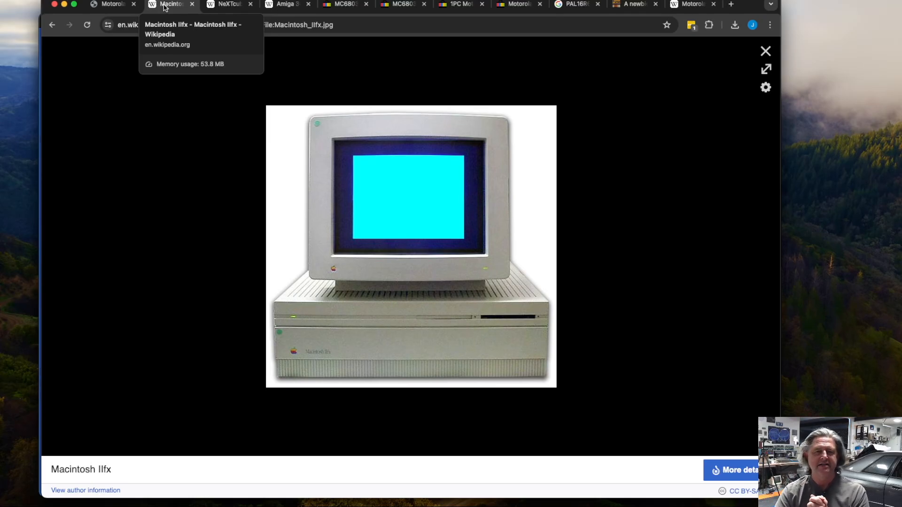
Step: View the NeXTcube and Amiga 3000 photos, then the gold MC68030 eBay listing
click(227, 4)
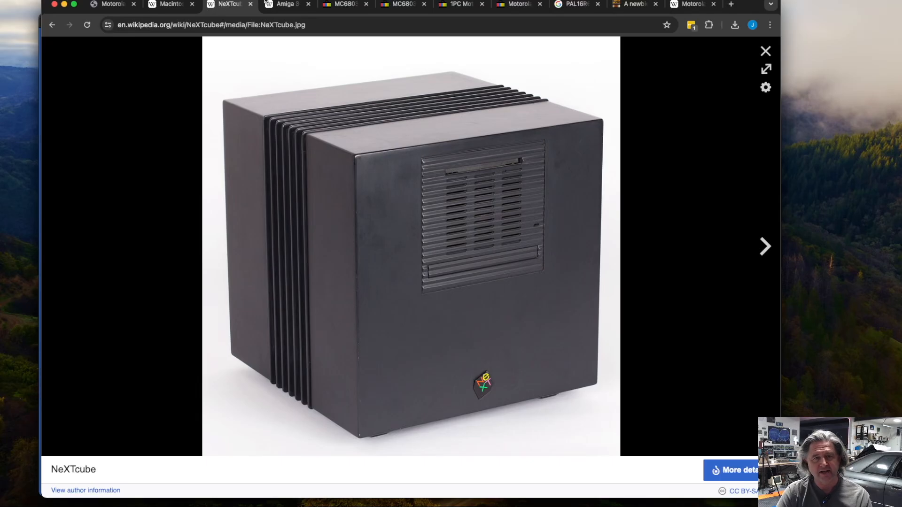
click(286, 5)
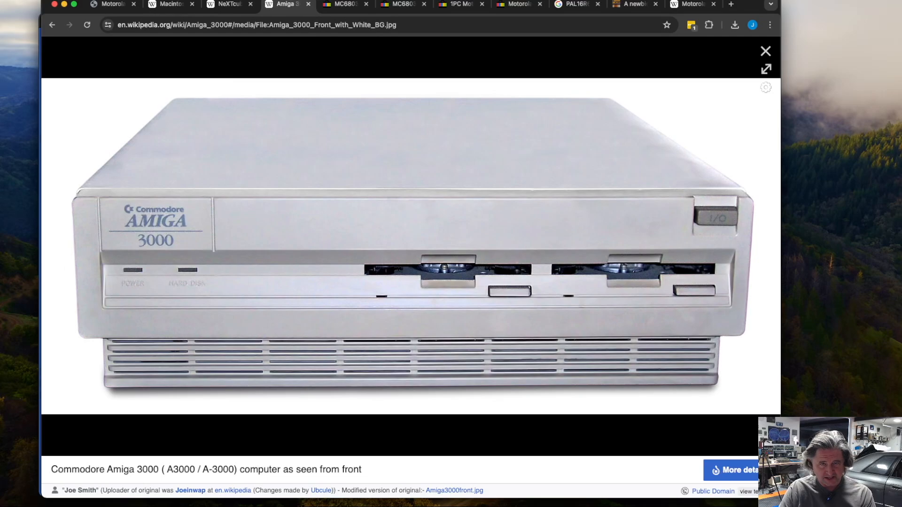
click(343, 5)
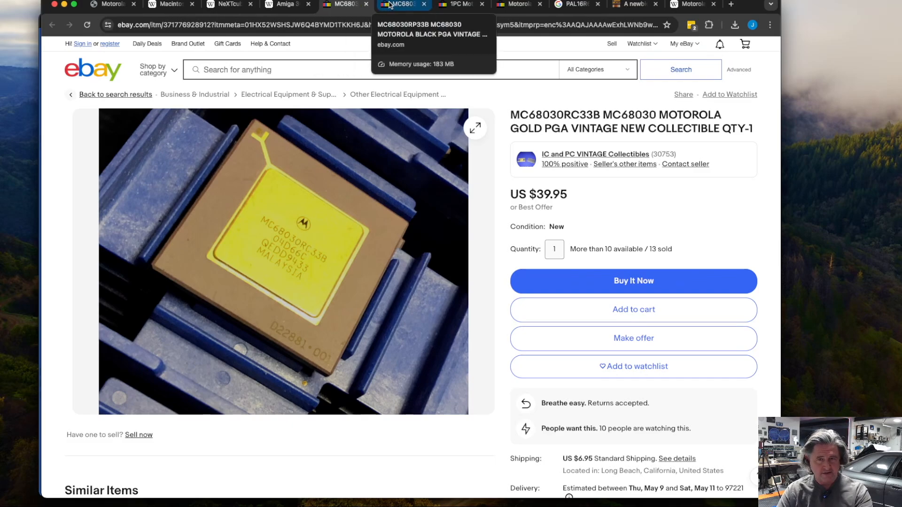
Step: View the black MC68030RP33B listing, then the used MC68030RC33C 33MHz listing
click(400, 5)
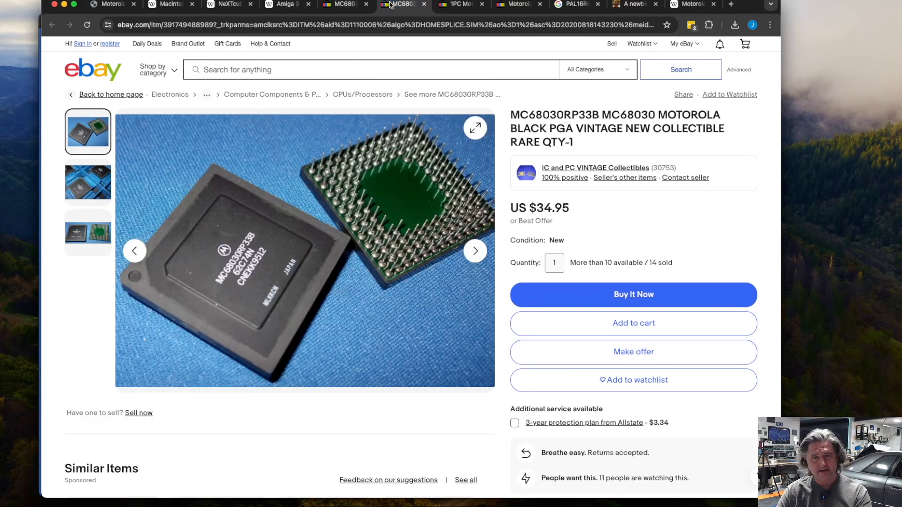
click(460, 4)
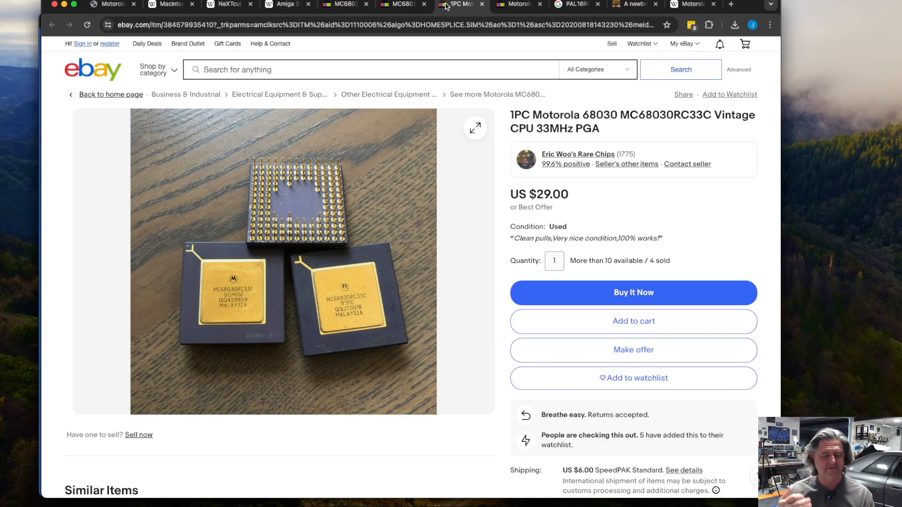
mouse_move(214, 244)
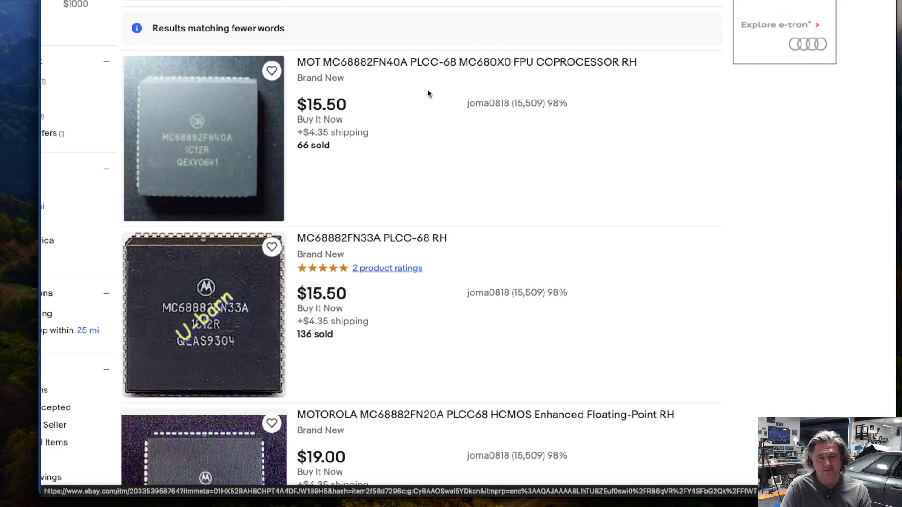
scroll(down, 3)
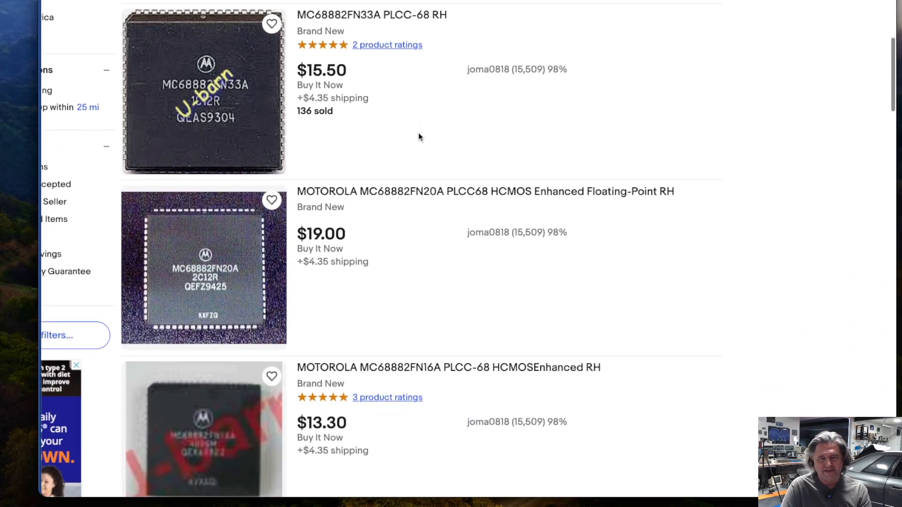
scroll(down, 3)
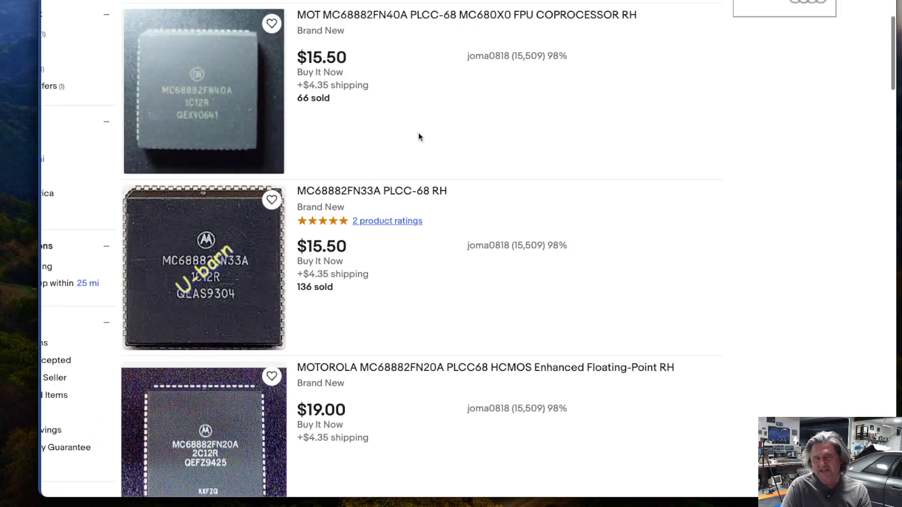
scroll(down, 3)
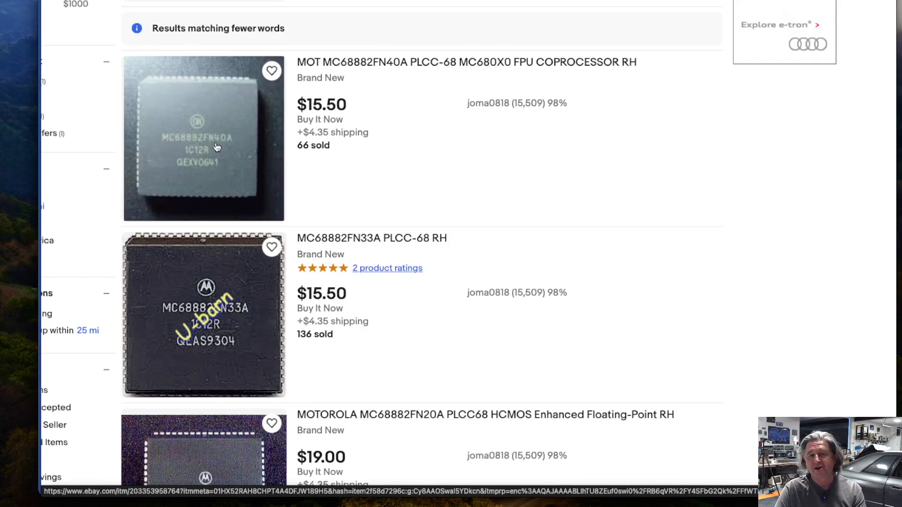
mouse_move(355, 85)
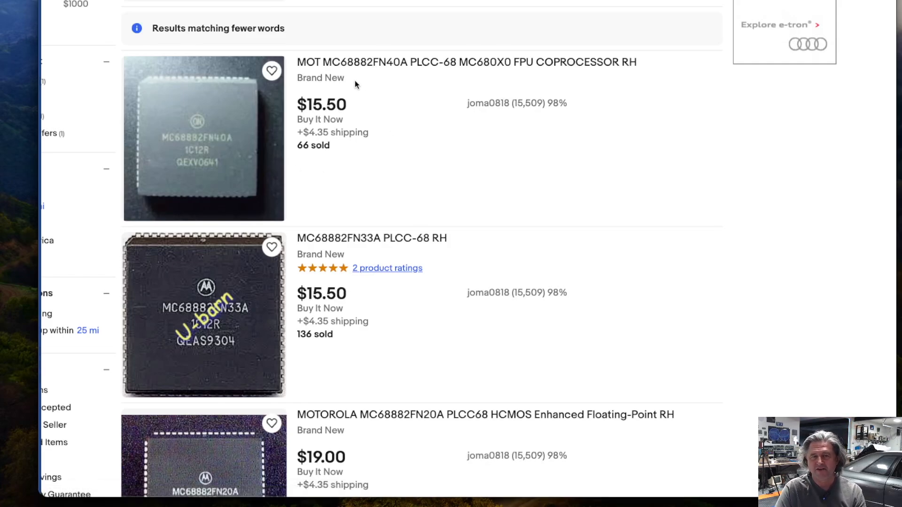
mouse_move(222, 105)
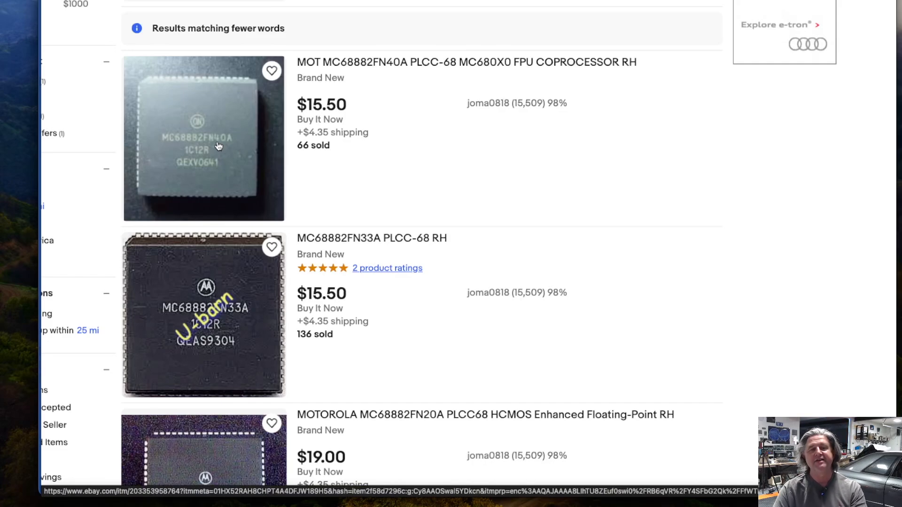
mouse_move(182, 107)
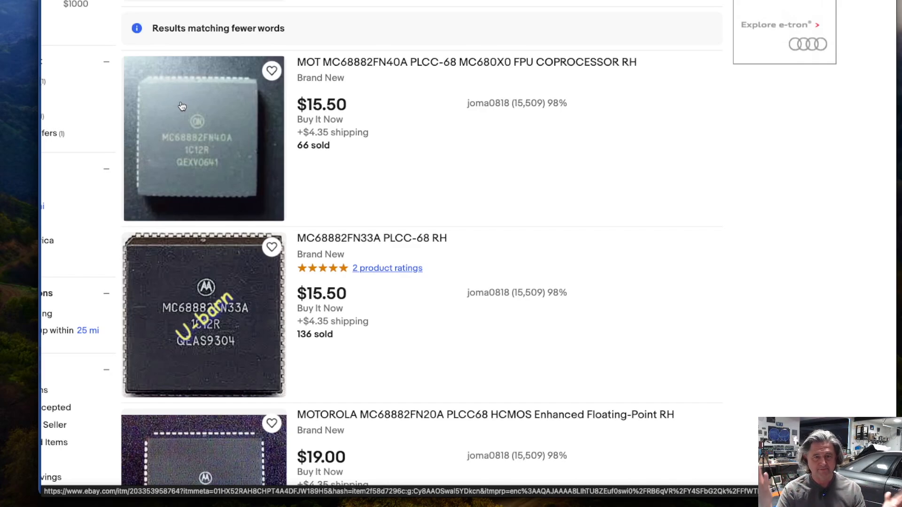
mouse_move(53, 169)
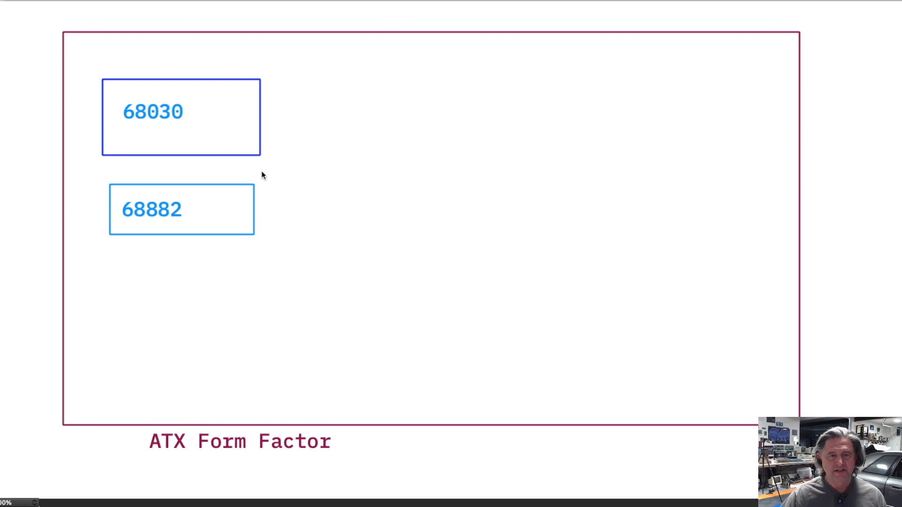
mouse_move(302, 405)
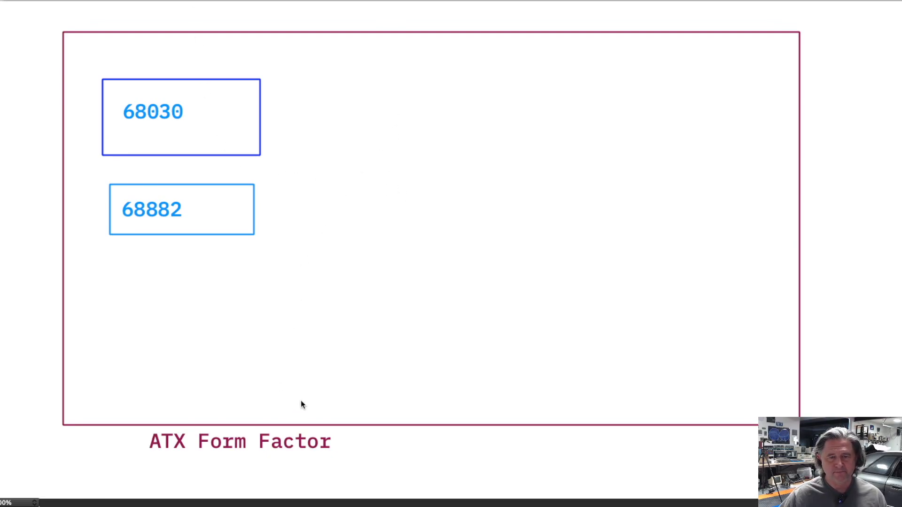
mouse_move(148, 460)
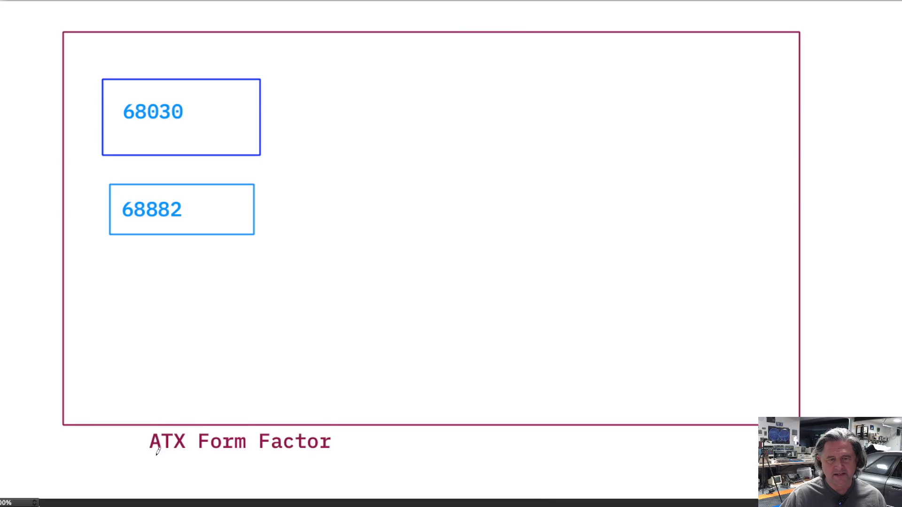
mouse_move(266, 308)
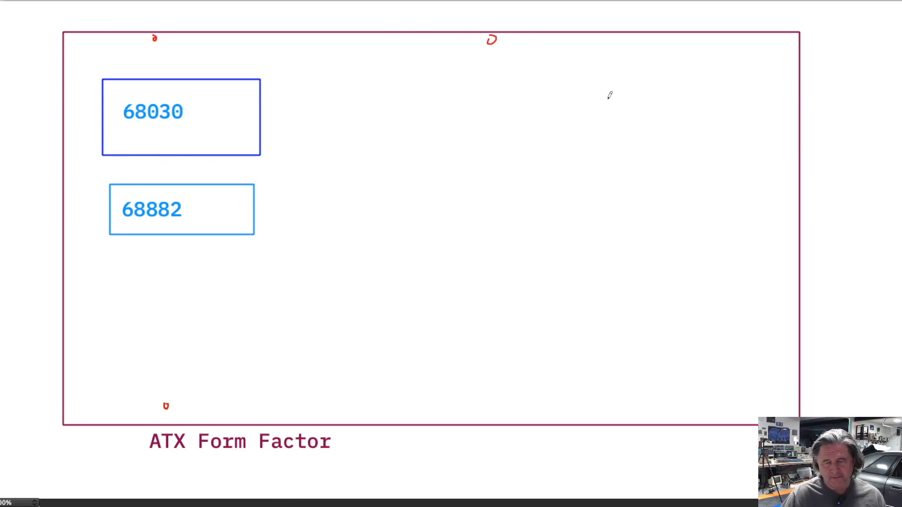
Step: Draw red edge connectors and an ATX power box noted 5V/3.3V, then an orange rectangle
drag(681, 41, 682, 70)
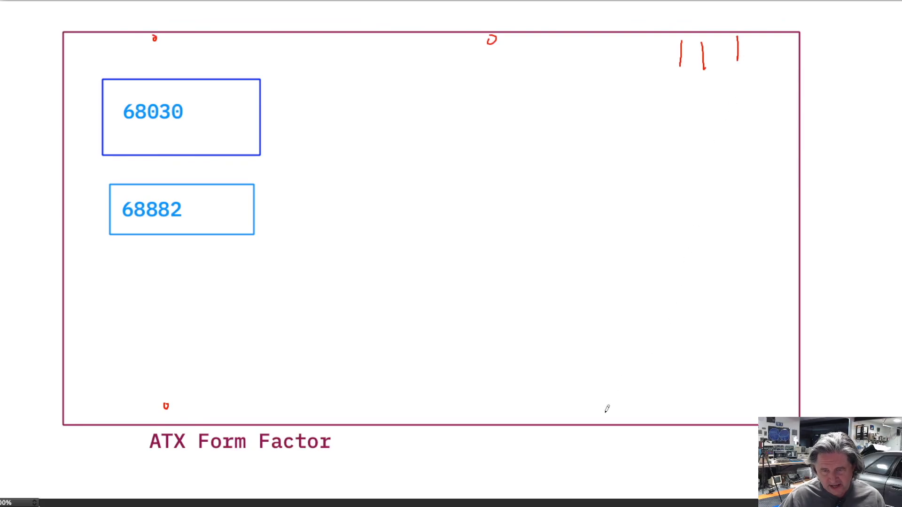
drag(601, 417, 679, 414)
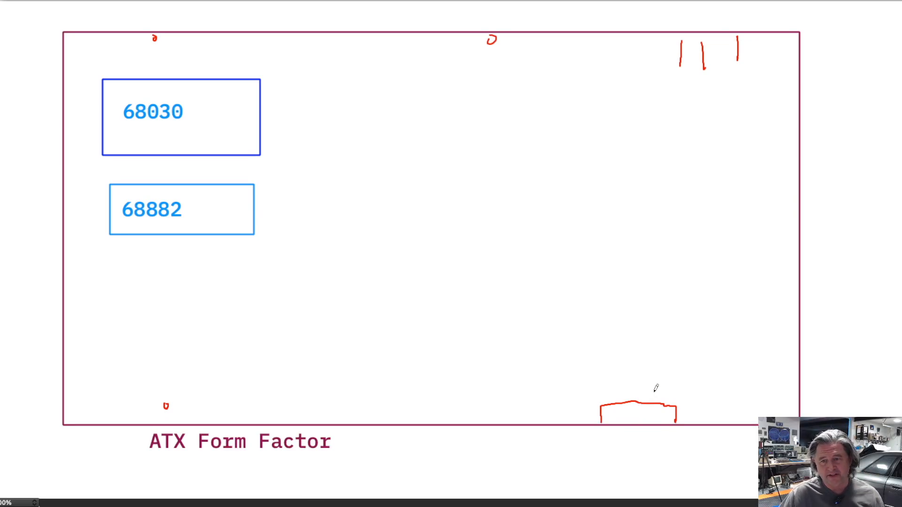
drag(756, 374, 782, 336)
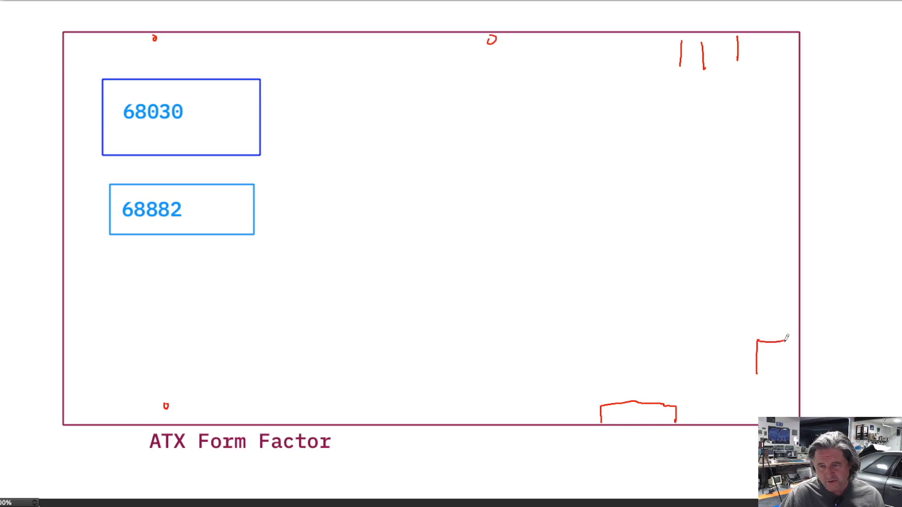
drag(757, 339, 774, 394)
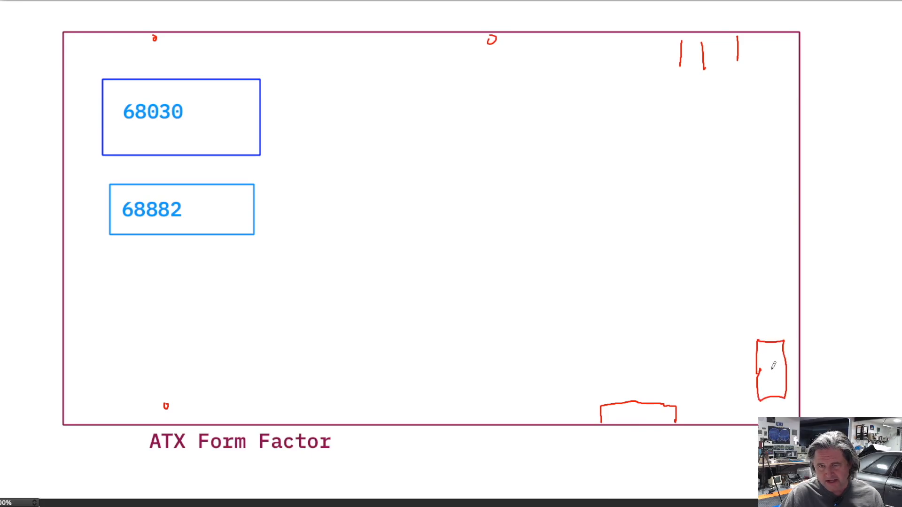
text(AT)
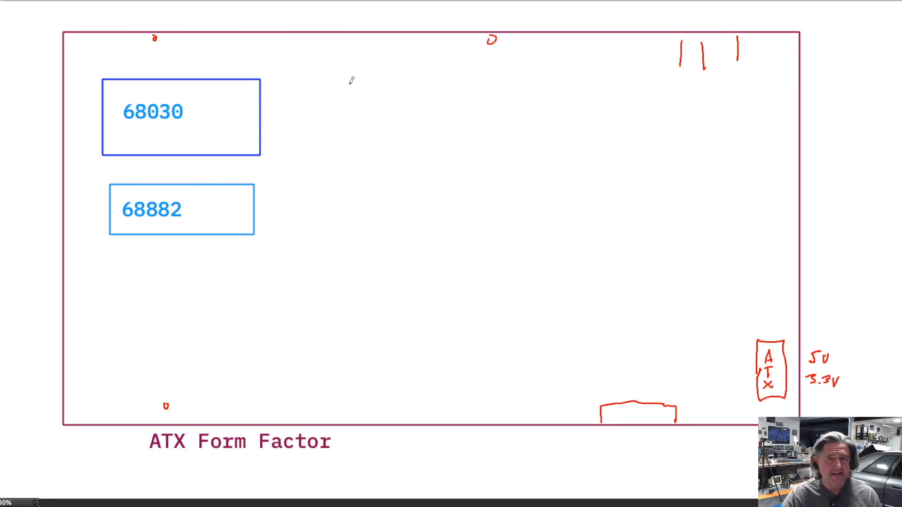
drag(352, 69, 351, 100)
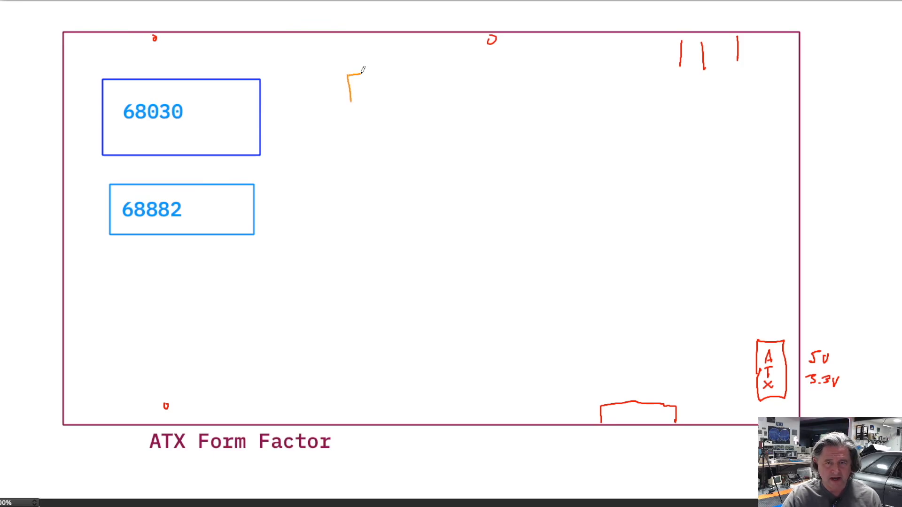
drag(348, 72, 474, 103)
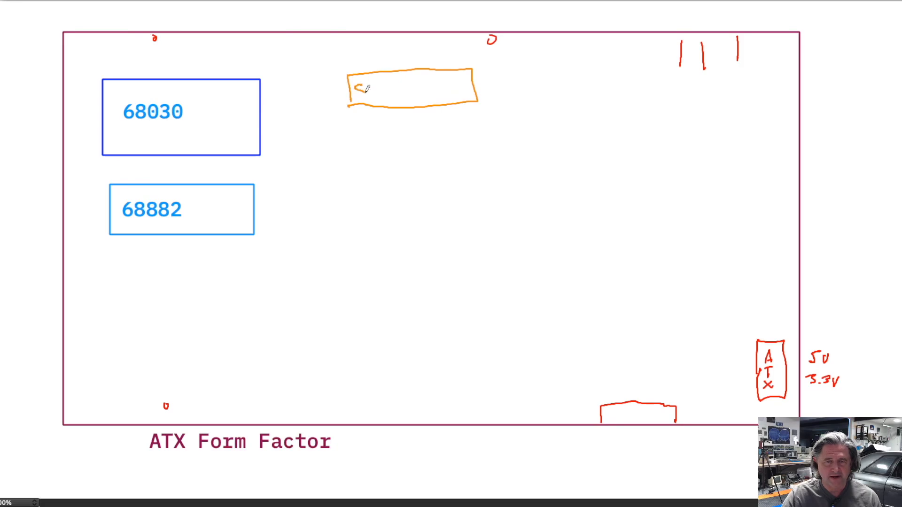
Step: Finish writing SRAM in the orange box and add the 4MB (10ns) note
text(RA)
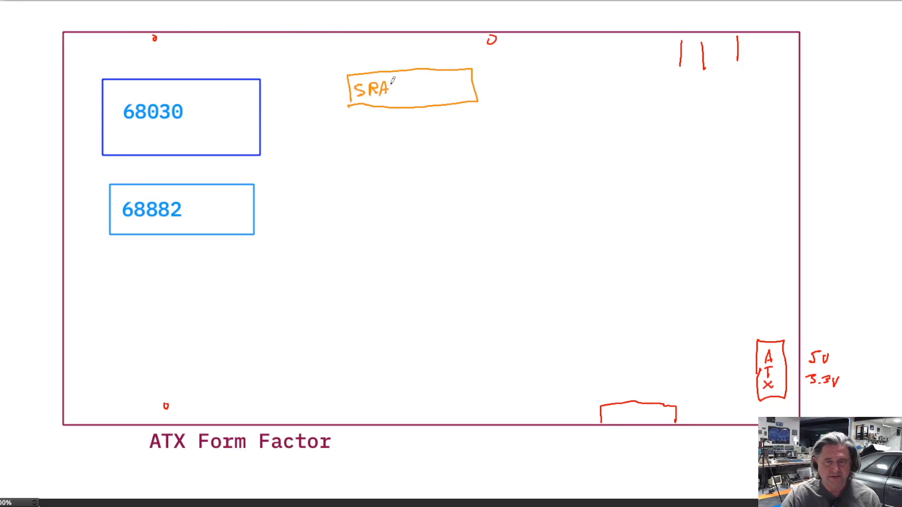
text(M)
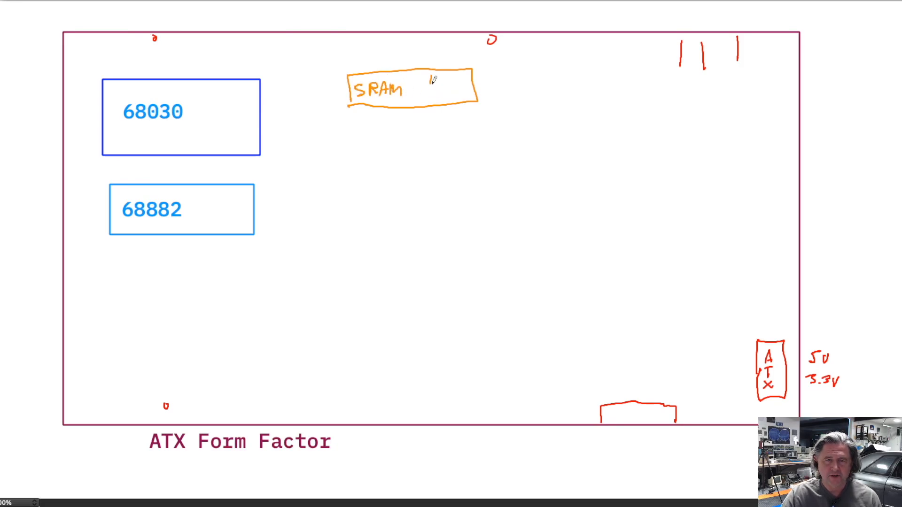
text(4m)
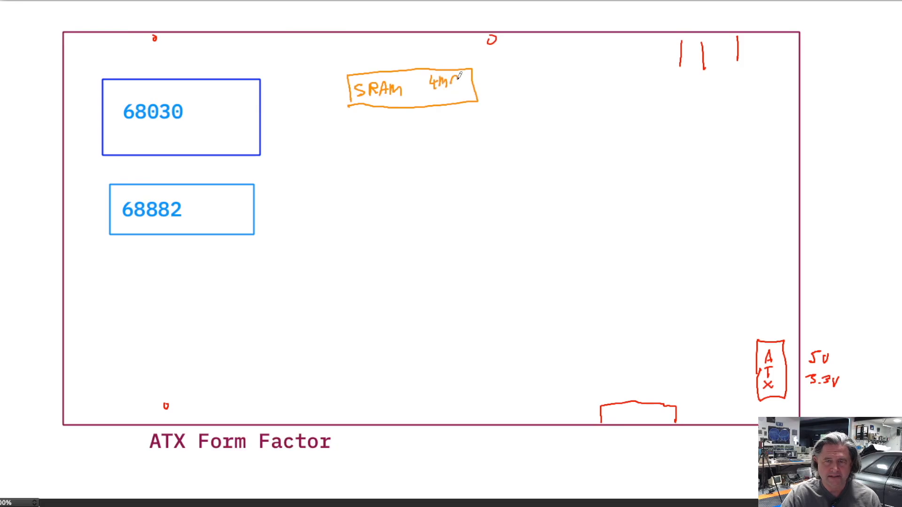
click(454, 83)
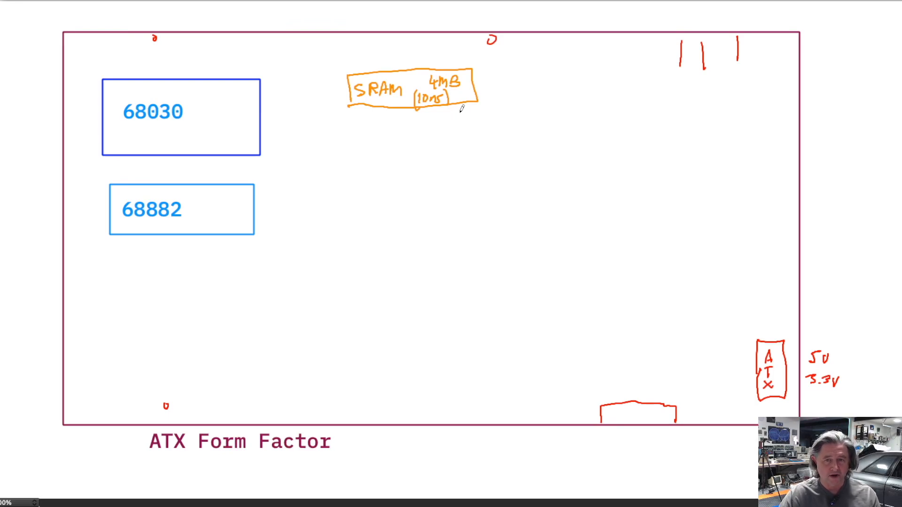
mouse_move(324, 154)
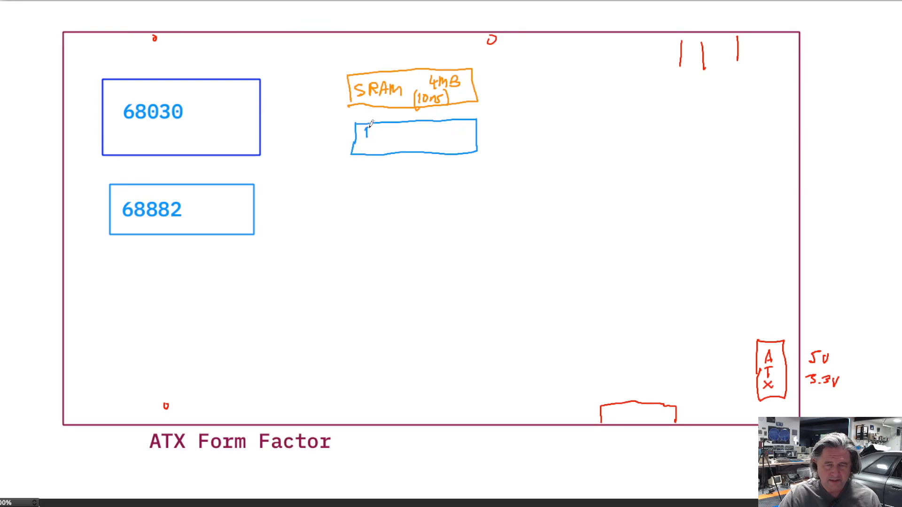
Step: Write DRAM 72pin (4) in the blue box with a 1M–128MB note beside it
text(DRAM)
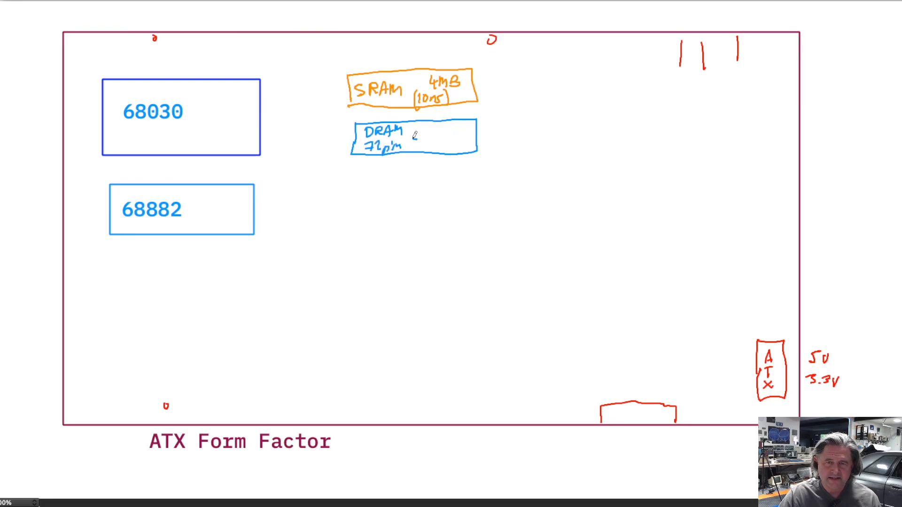
text(5+m)
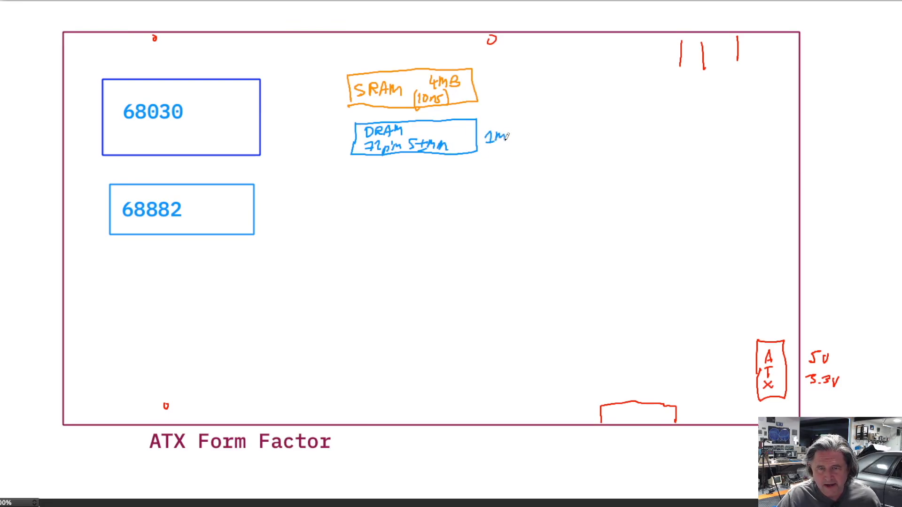
text(-12)
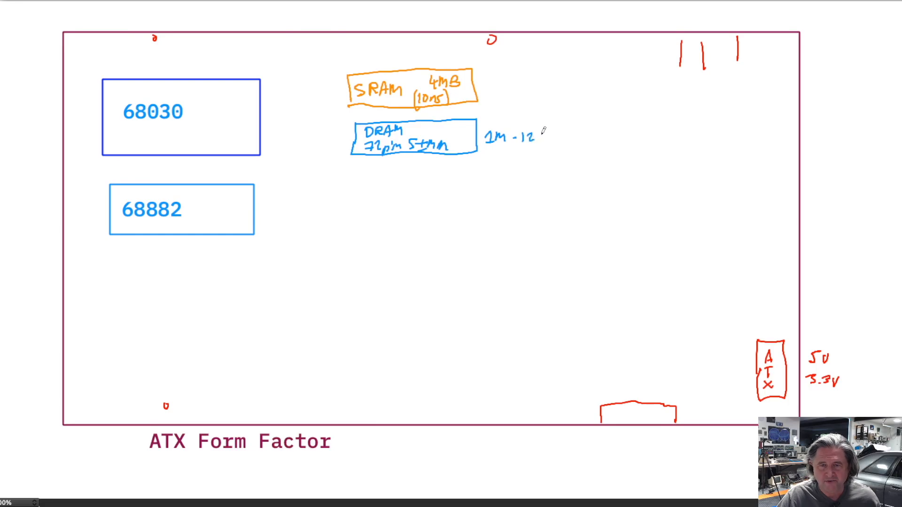
text(128 A)
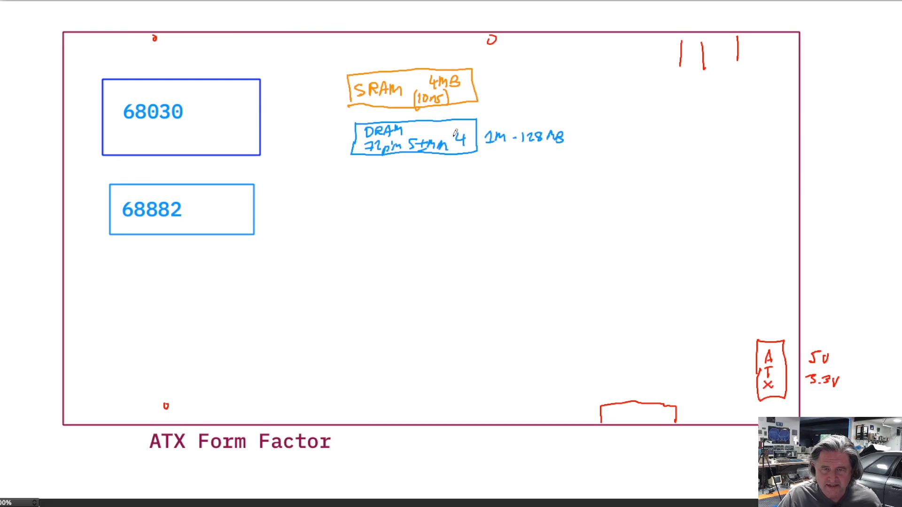
drag(454, 144, 466, 144)
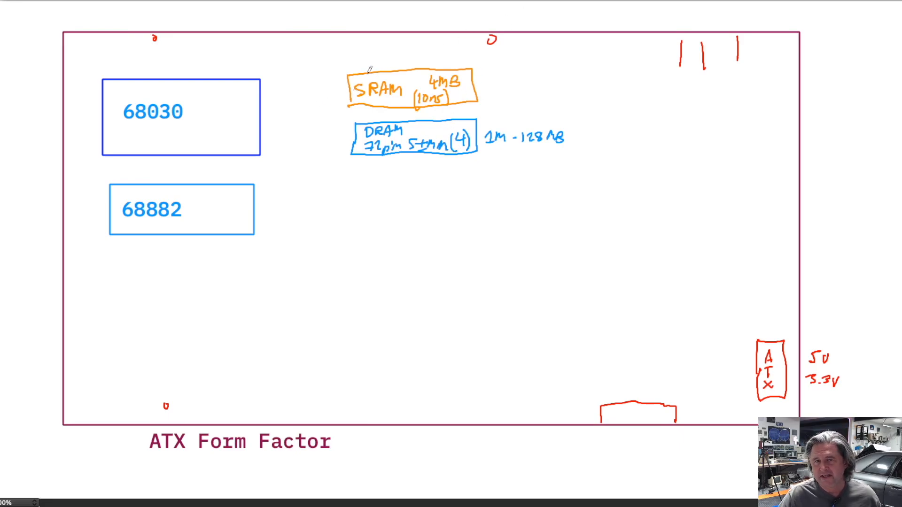
Step: Draw green buses from the 68030 to SRAM and DRAM, adding REFRESH, RAS/CAS and (2) notes
drag(260, 108, 349, 92)
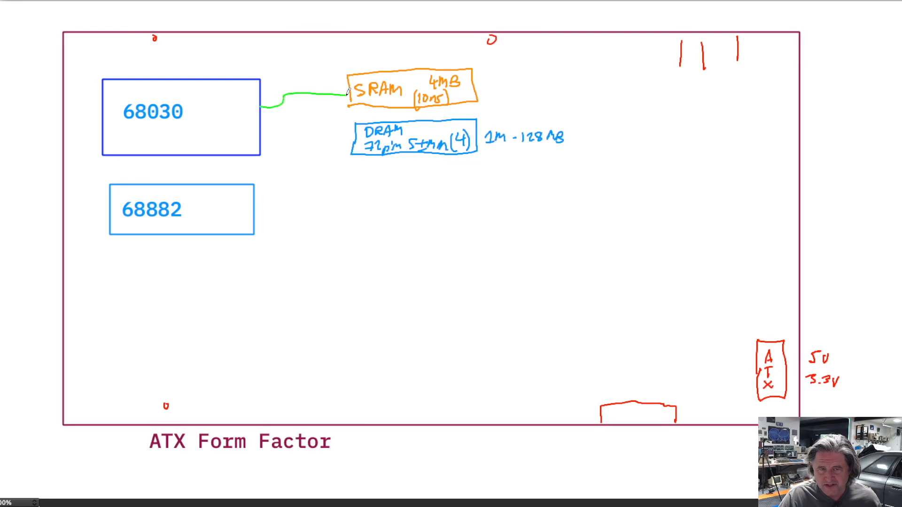
drag(276, 107, 351, 135)
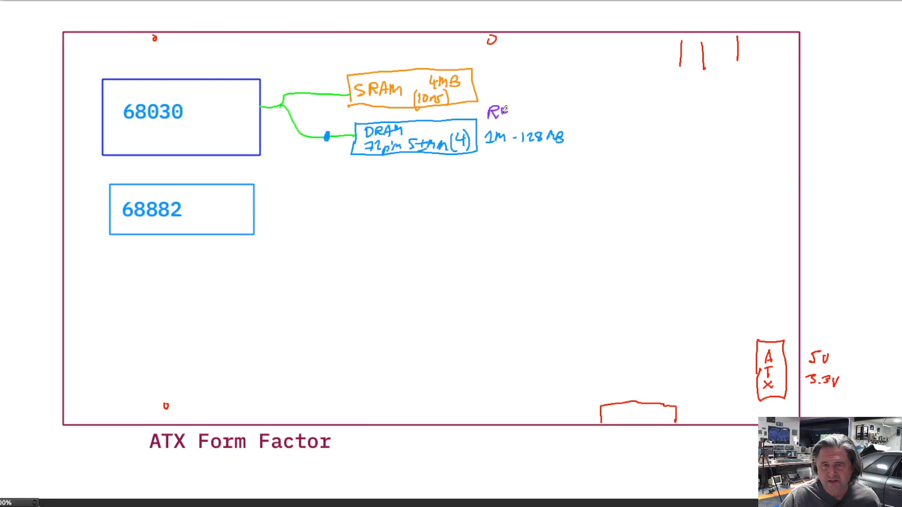
text(REFRESH)
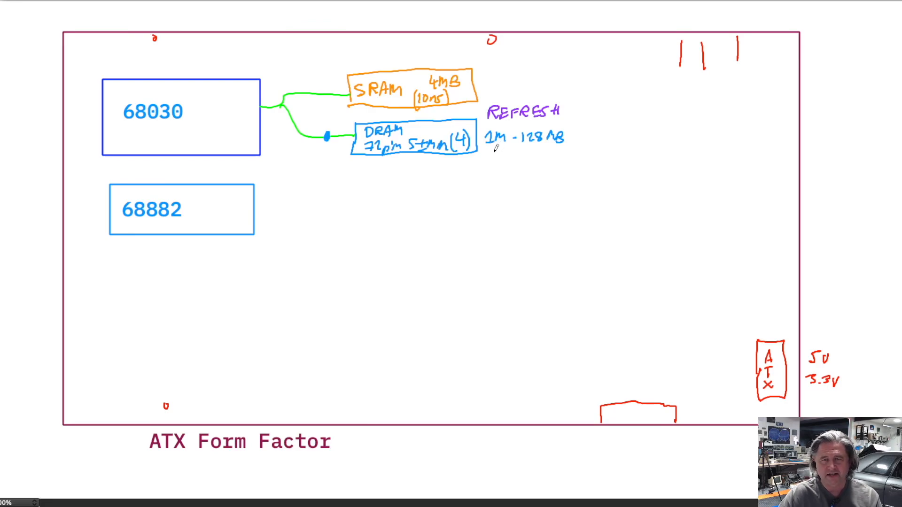
text(RAS, CAS)
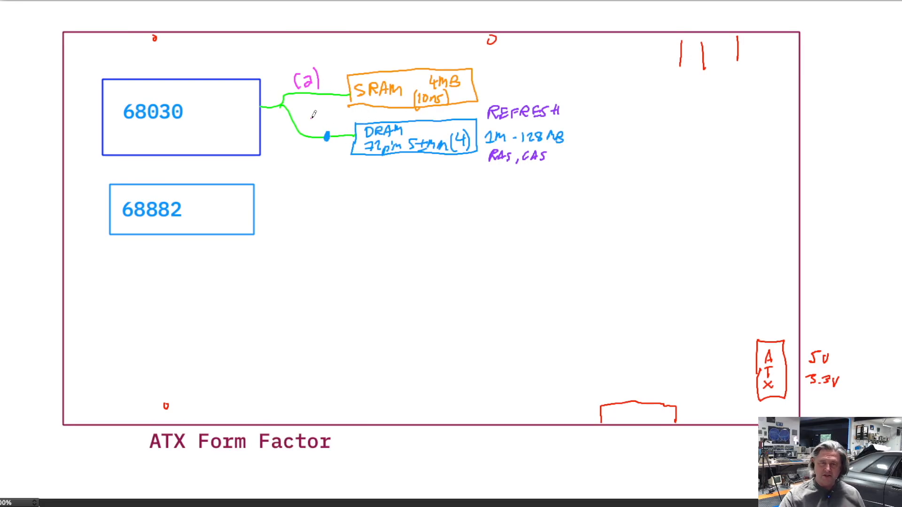
text(3)
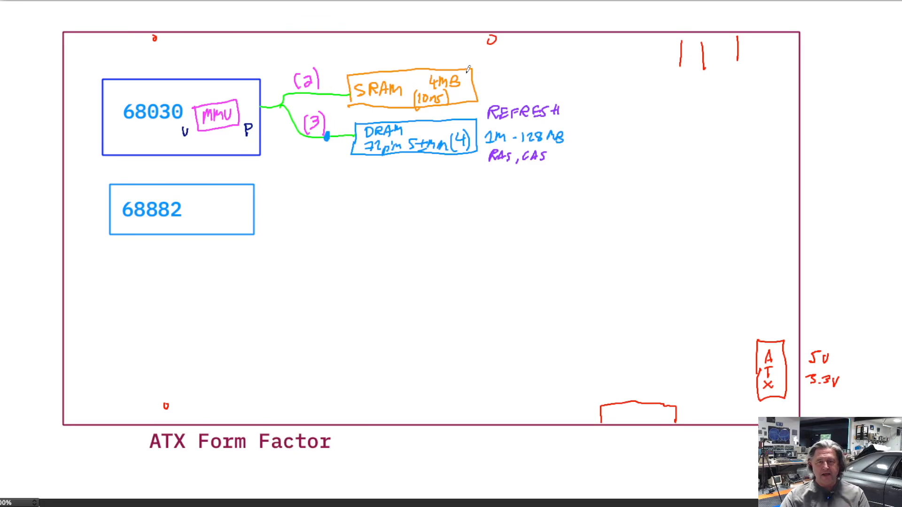
Step: Draw a pink MMU box with V and P sides, plus (3) and (PT) notes
text(PT))
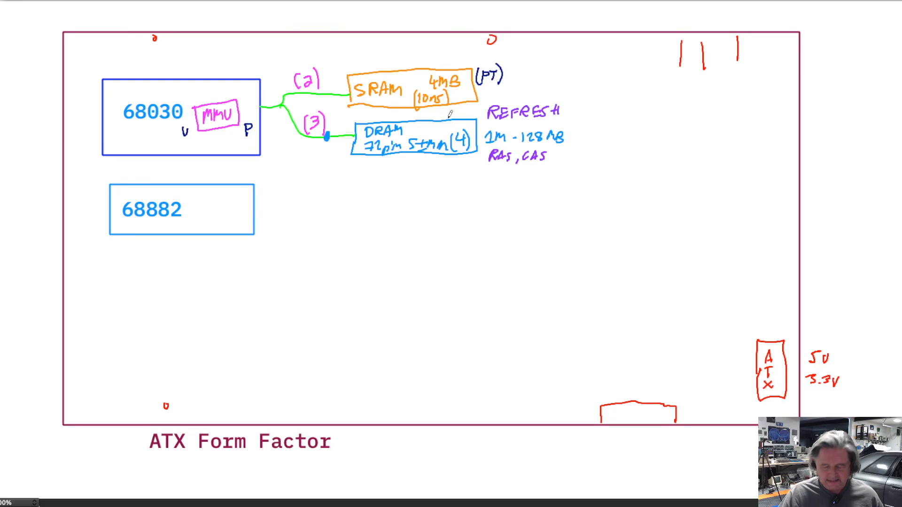
mouse_move(429, 175)
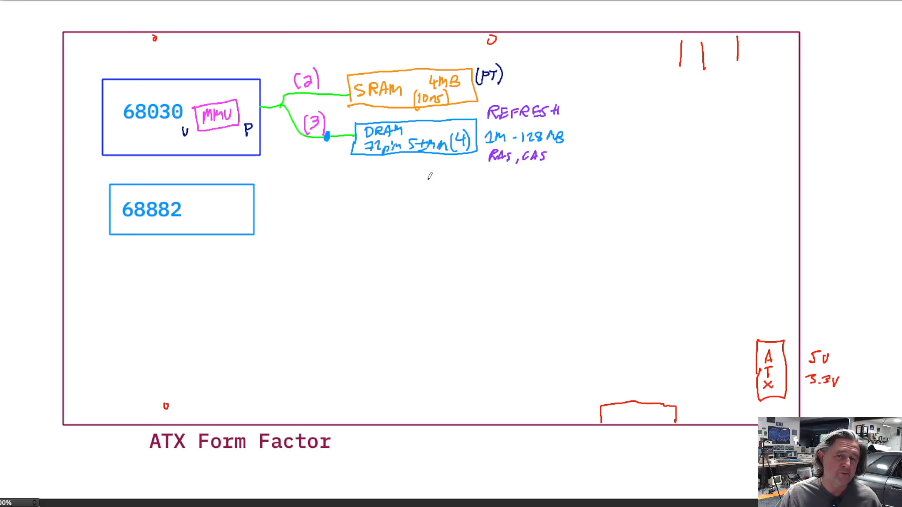
Step: Draw the purple PTC (10ms) box linked as (1), then start the RTC box below
drag(354, 175, 354, 198)
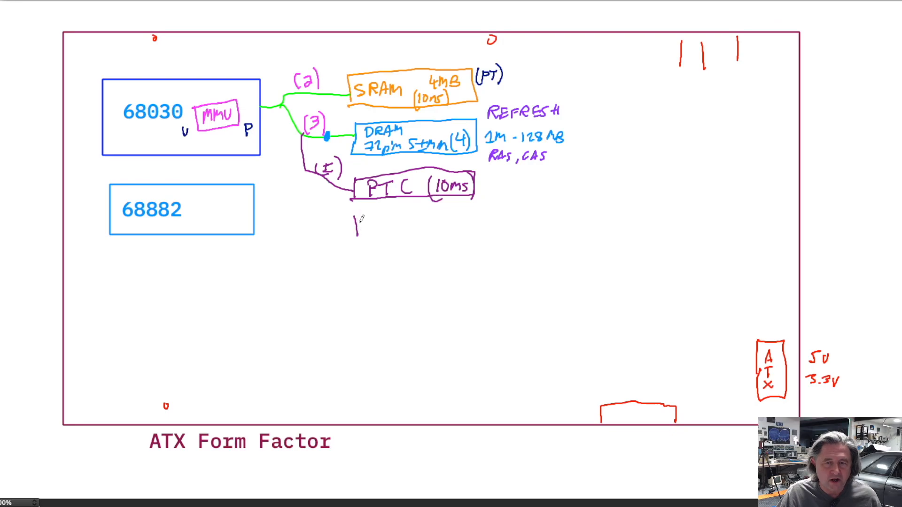
drag(354, 215, 466, 233)
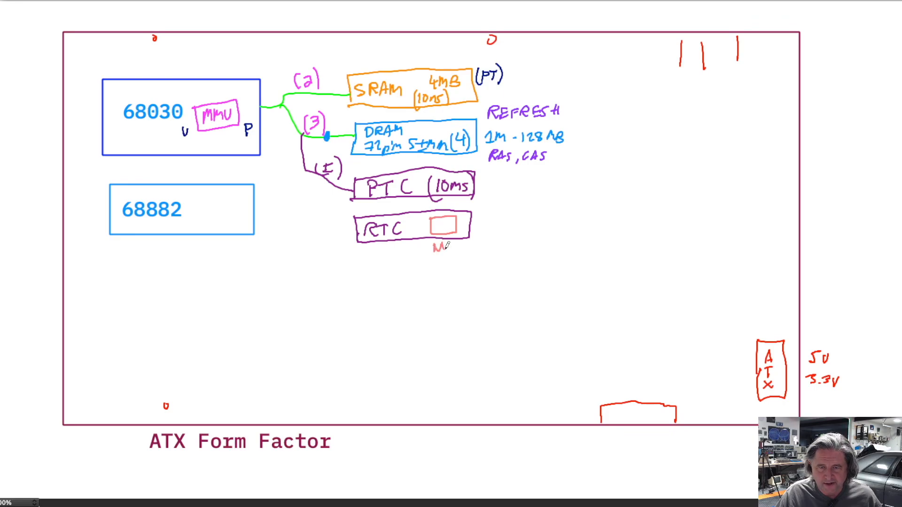
Step: Label the CMOS-fed NVRAM block inside the RTC box and wire the RTC to the bus
text(NVRAM)
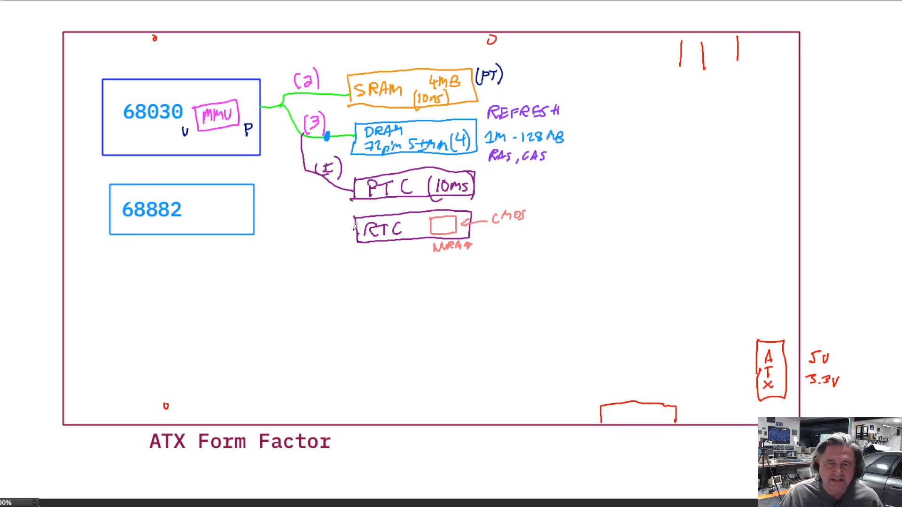
drag(316, 178, 339, 229)
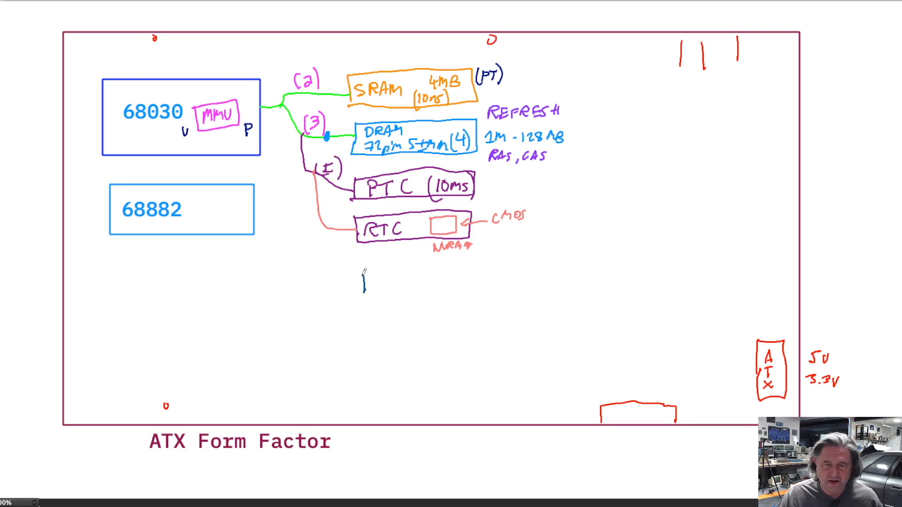
Step: Draw a UART box below the RTC, wire it to the bus, and start another box
drag(365, 279, 468, 296)
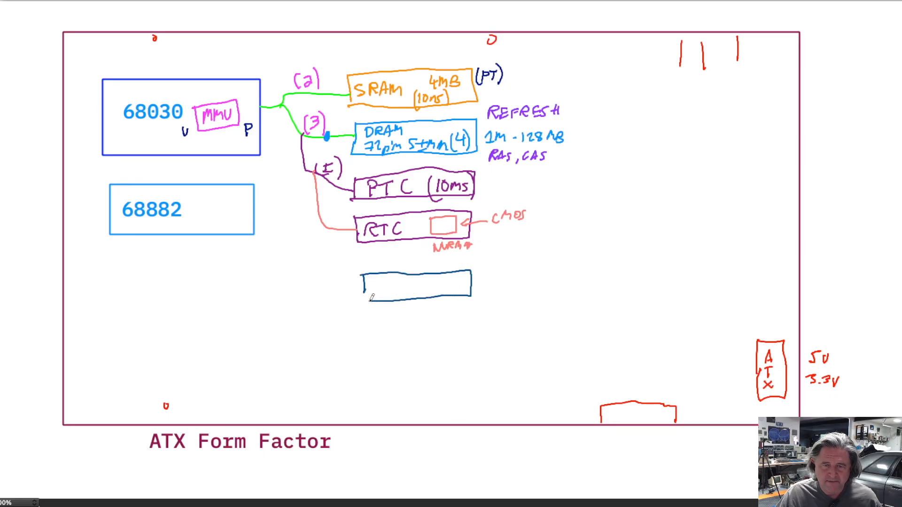
text(UART)
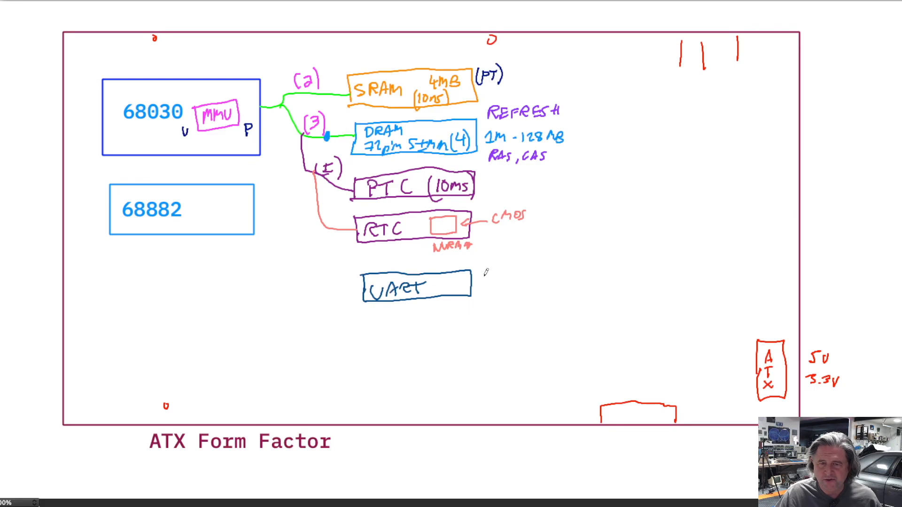
drag(477, 282, 501, 282)
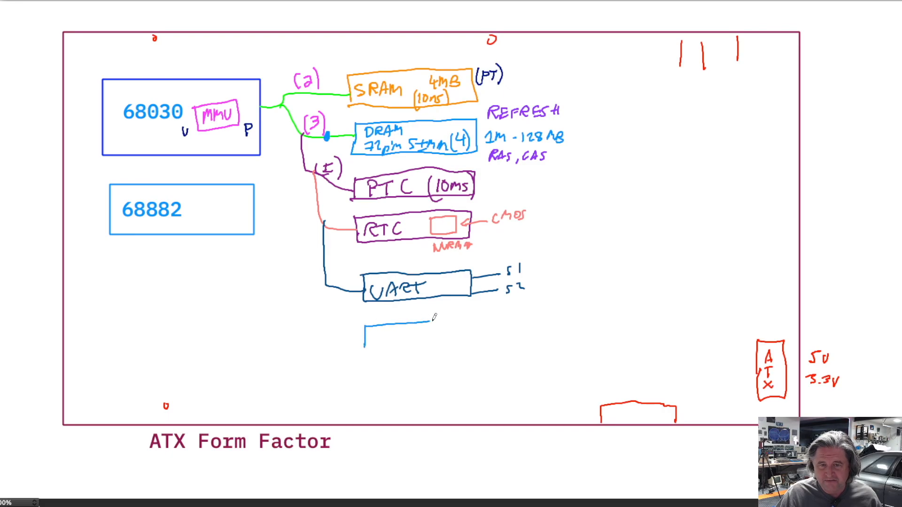
drag(432, 319, 365, 345)
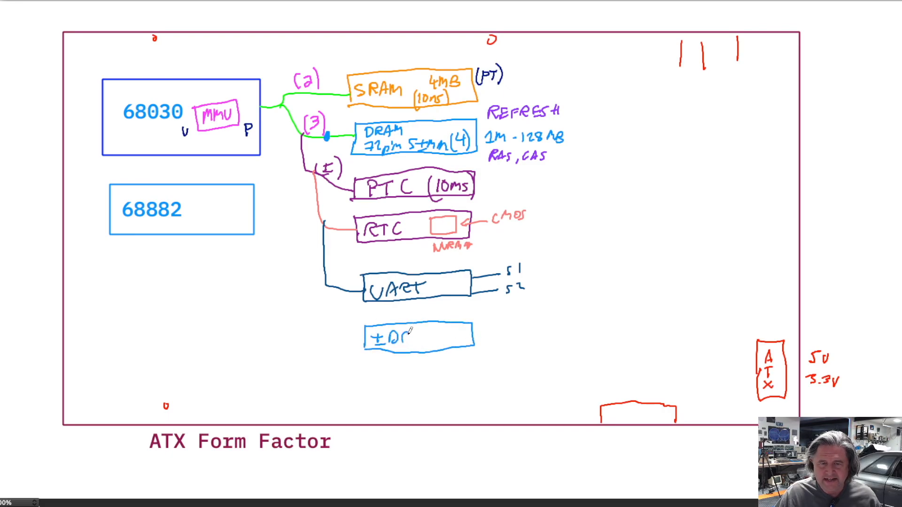
Step: Draw a curved cable from the IDE connector section toward the drives
drag(408, 336, 429, 345)
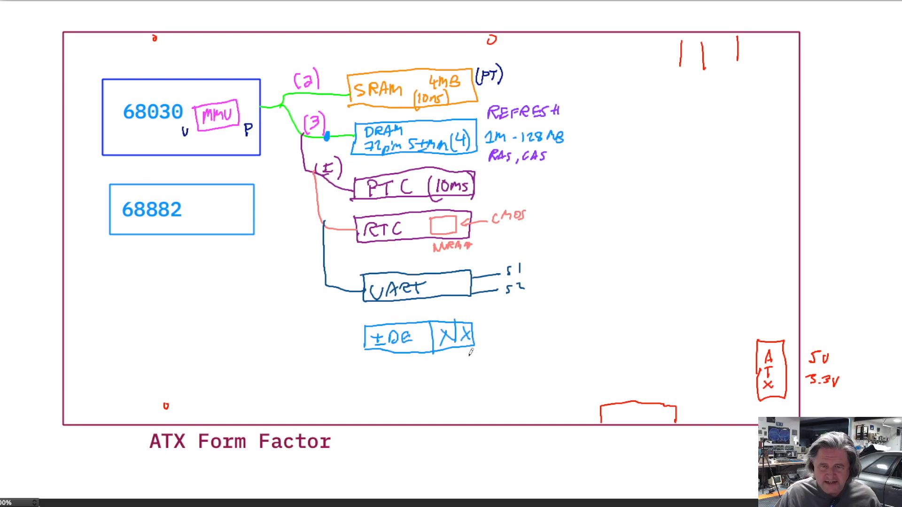
drag(472, 345, 512, 322)
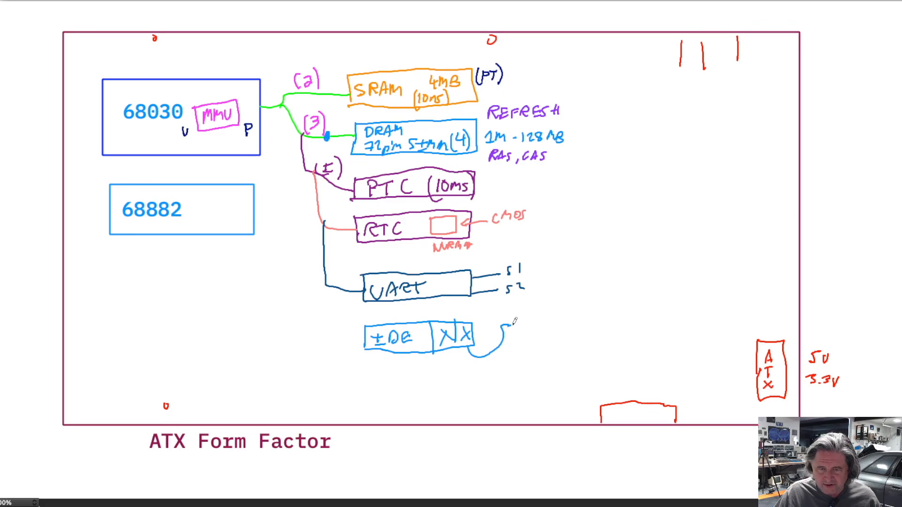
drag(518, 319, 523, 342)
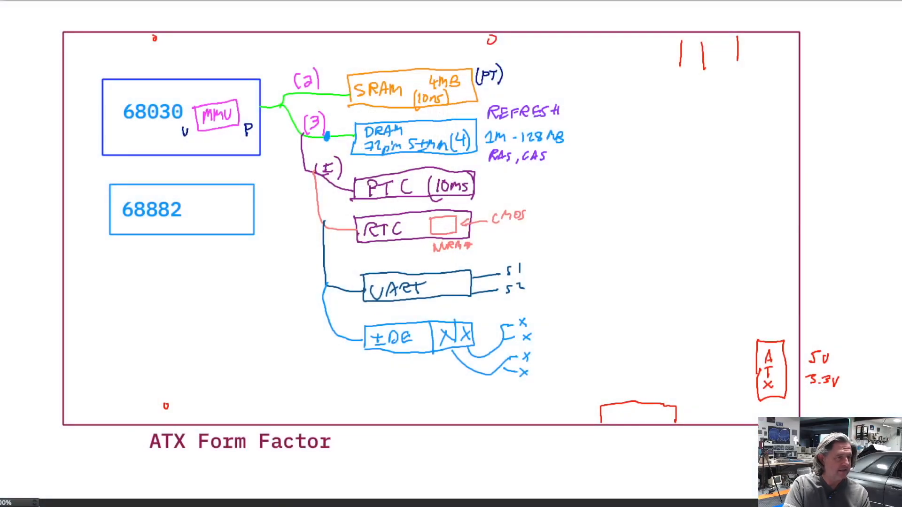
mouse_move(579, 185)
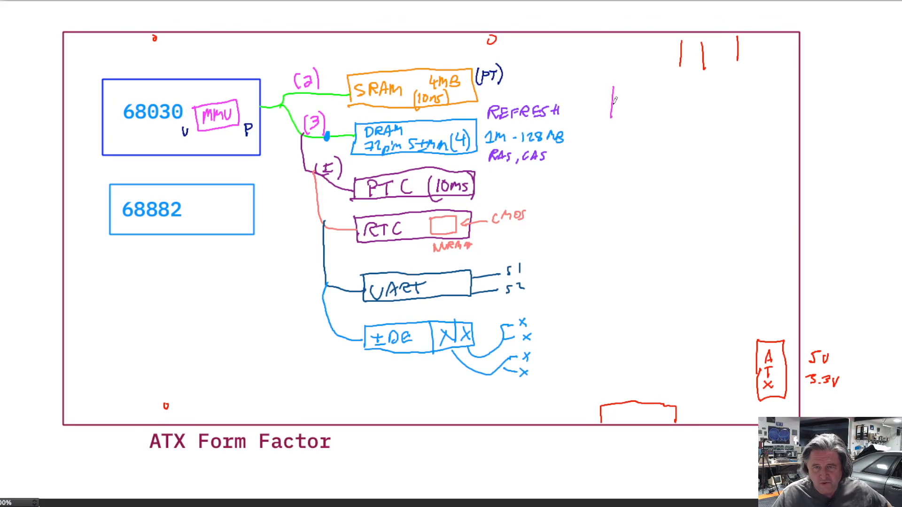
Step: Add LAN and USB(2) boxes and connect USB to the pink bus line
drag(610, 89, 696, 121)
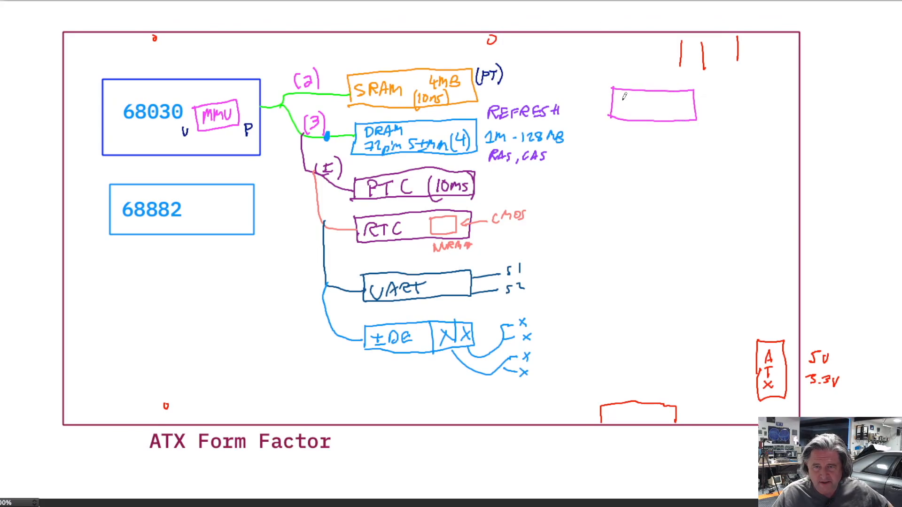
text(LAN)
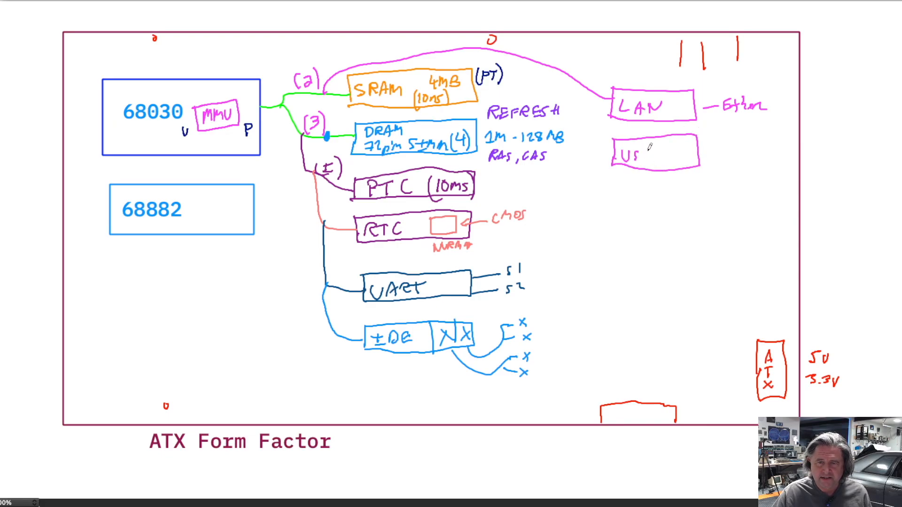
text(B)
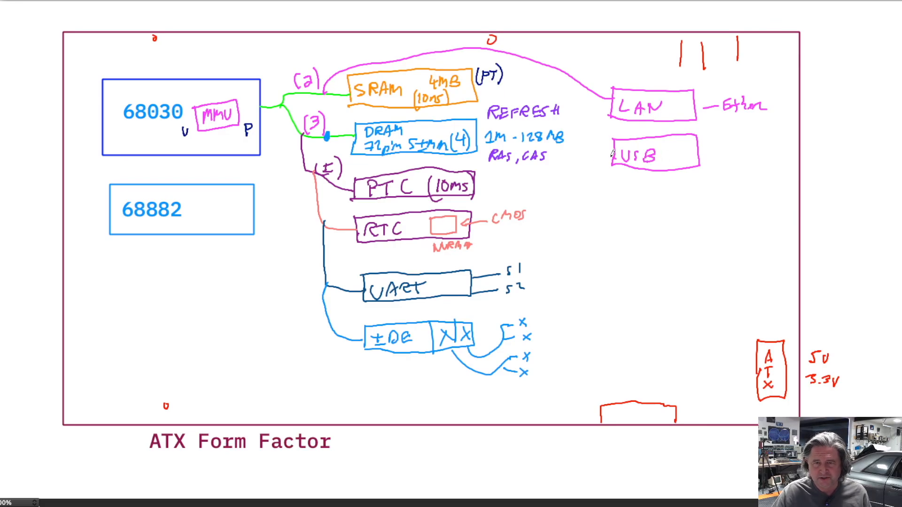
drag(598, 97, 607, 156)
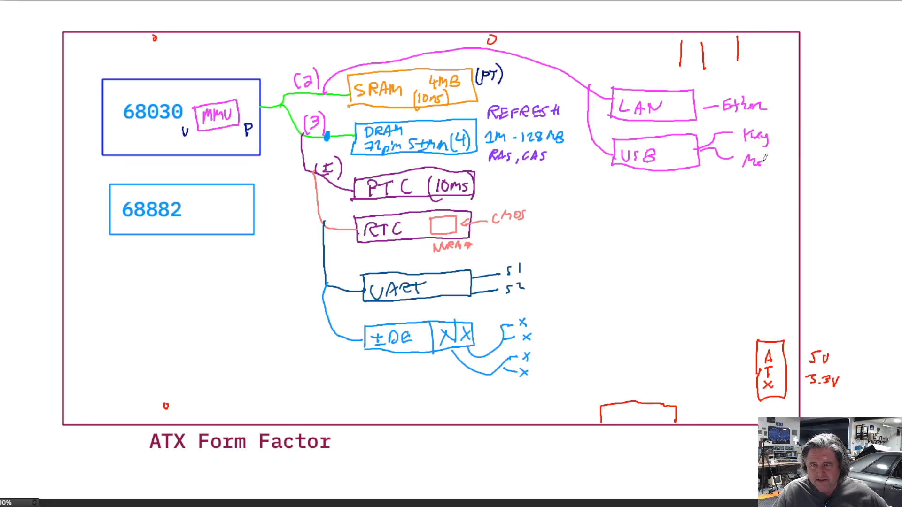
text(2)
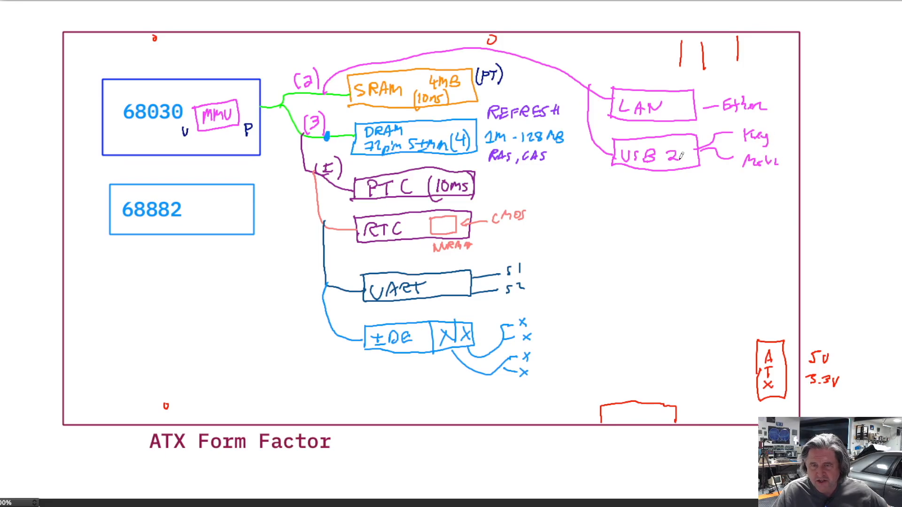
drag(664, 155, 687, 155)
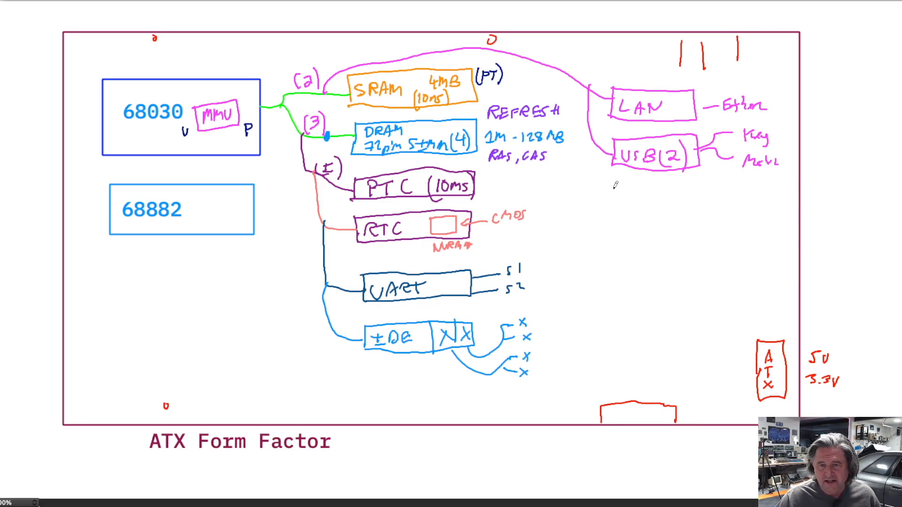
Step: Draw the red FLASH box and write a (BIOS) note to its left
drag(610, 195, 696, 218)
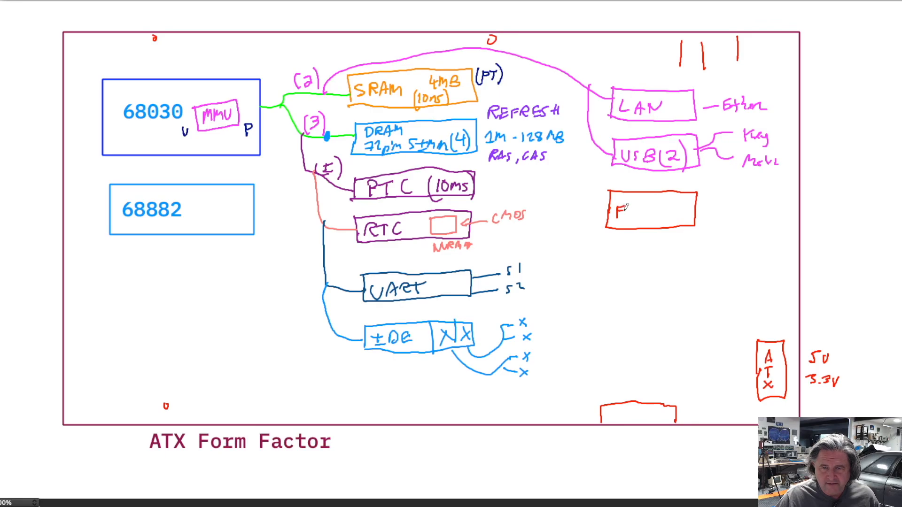
text(FLASH)
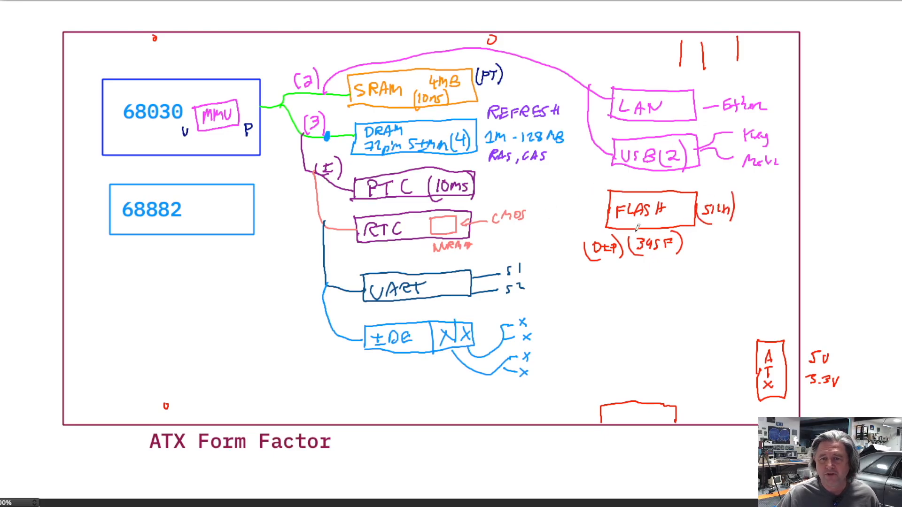
click(567, 209)
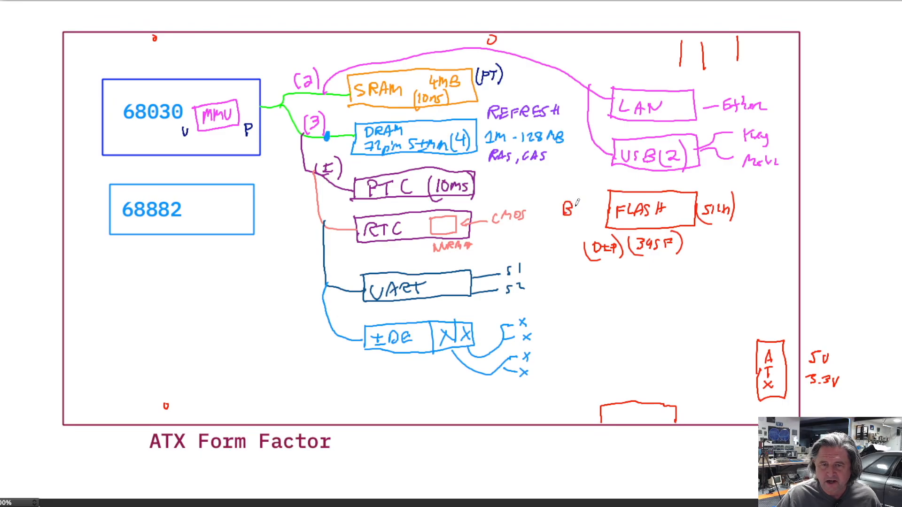
text(BIOS)
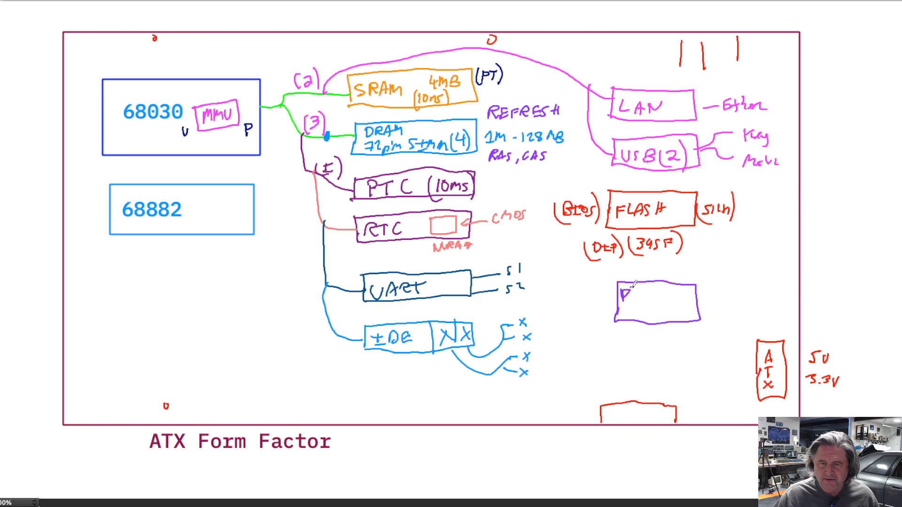
Step: Label the purple box FLASH 64MB and draw a small chip box beside ATX
text(PLASH)
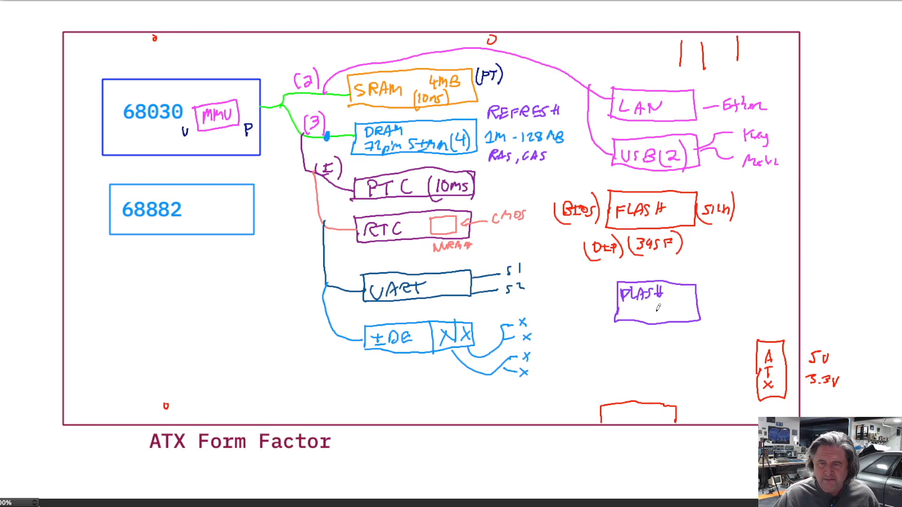
text(64MB)
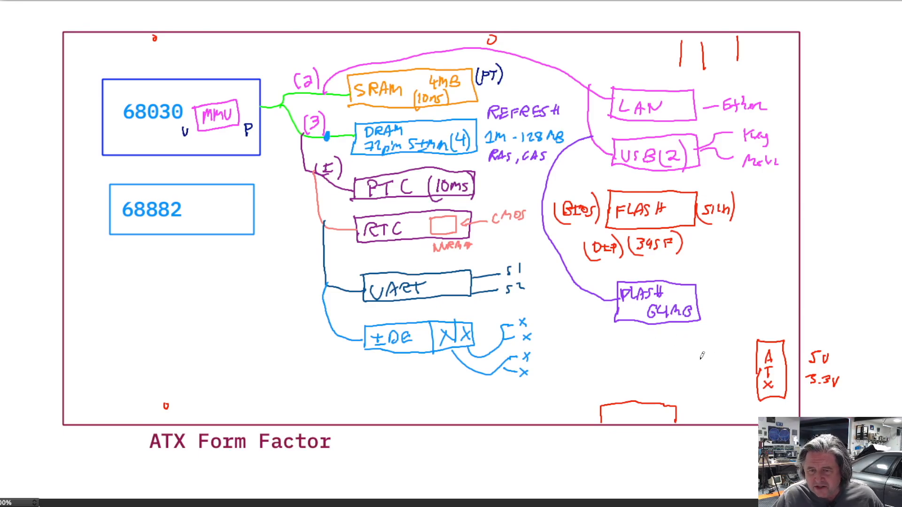
drag(699, 357, 722, 380)
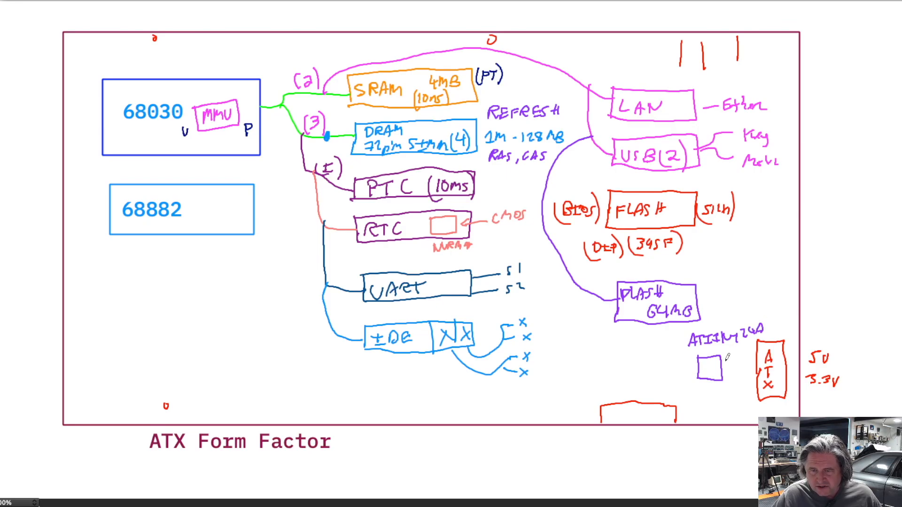
Step: Link the ATtiny to the ATX supply and purple bus line, noting P3
drag(725, 368, 753, 368)
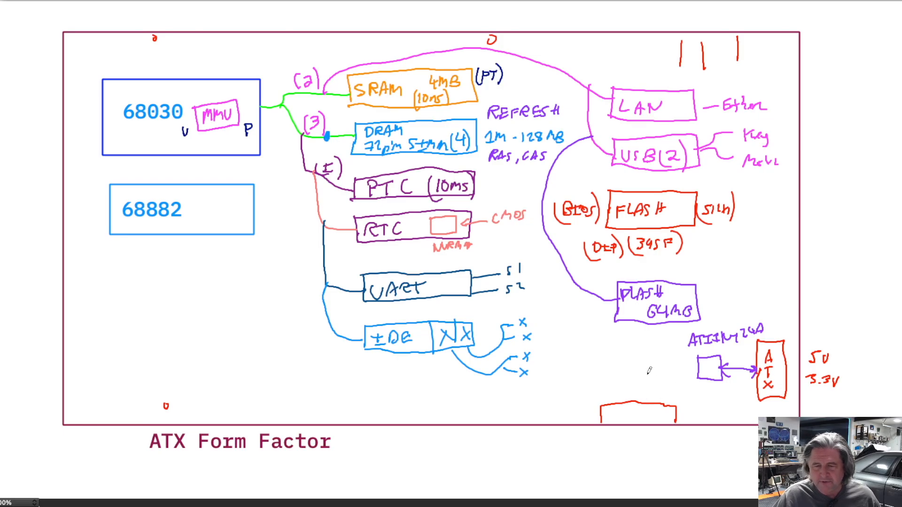
drag(581, 322, 696, 368)
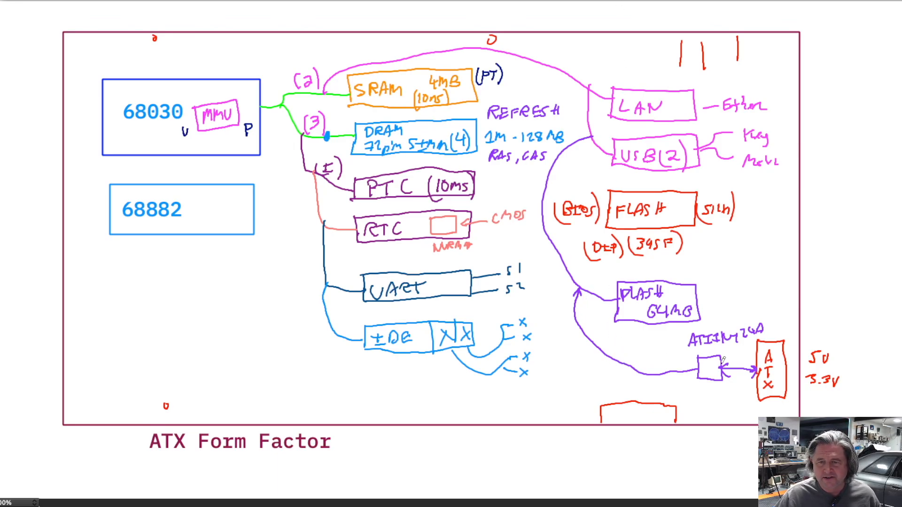
text(P3)
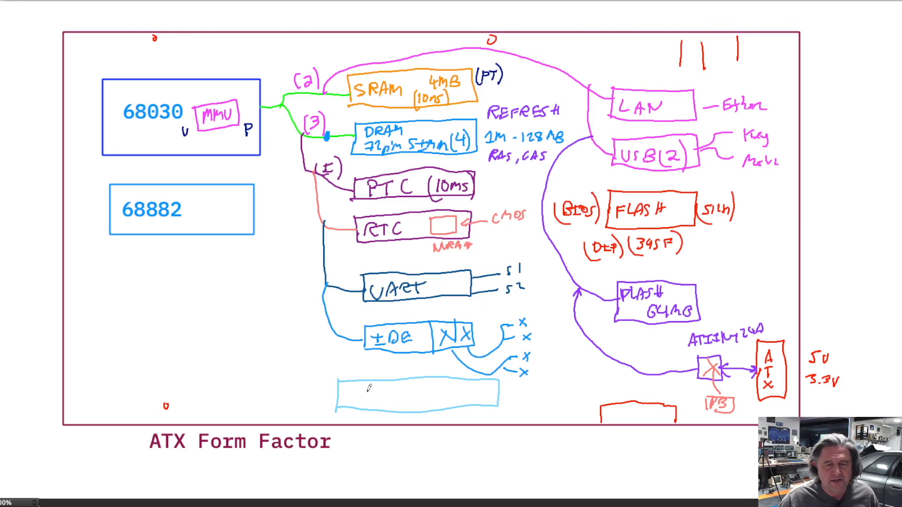
Step: Write (EXP) inside the bottom light-blue box and begin more text beside it
click(362, 397)
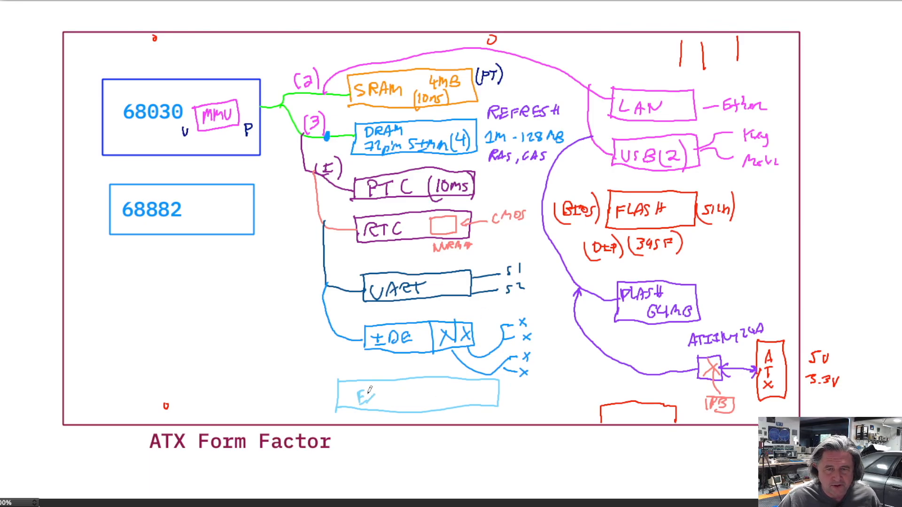
text(ExP)
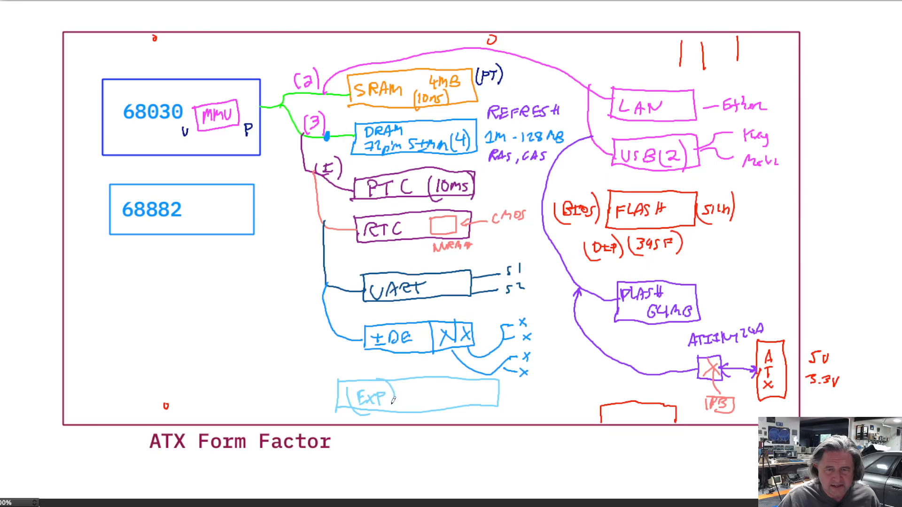
text(Vi)
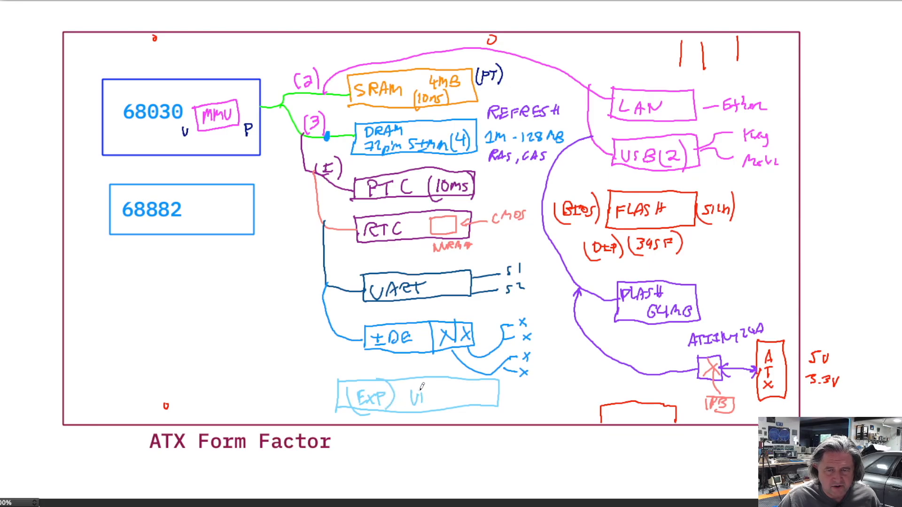